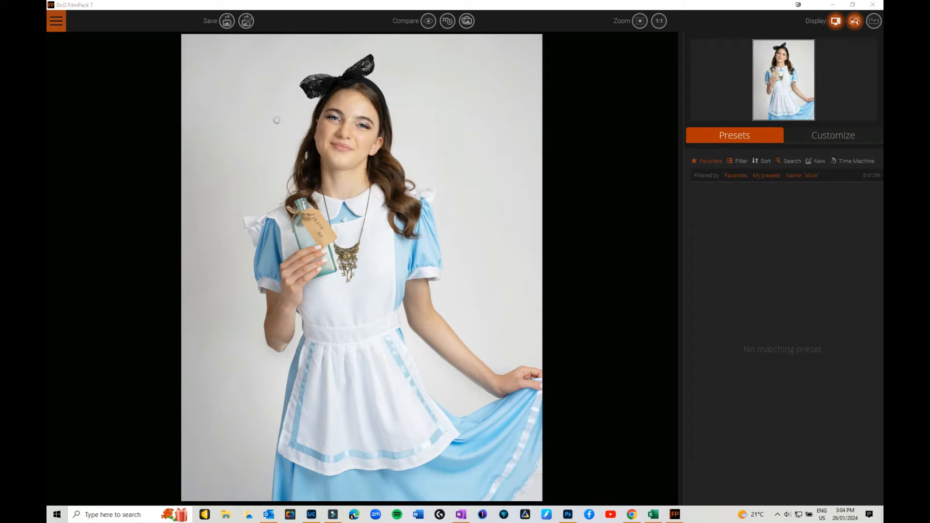
# Clear the name search to list favourites and apply the 1994 - Rwanda preset
pyautogui.click(56, 21)
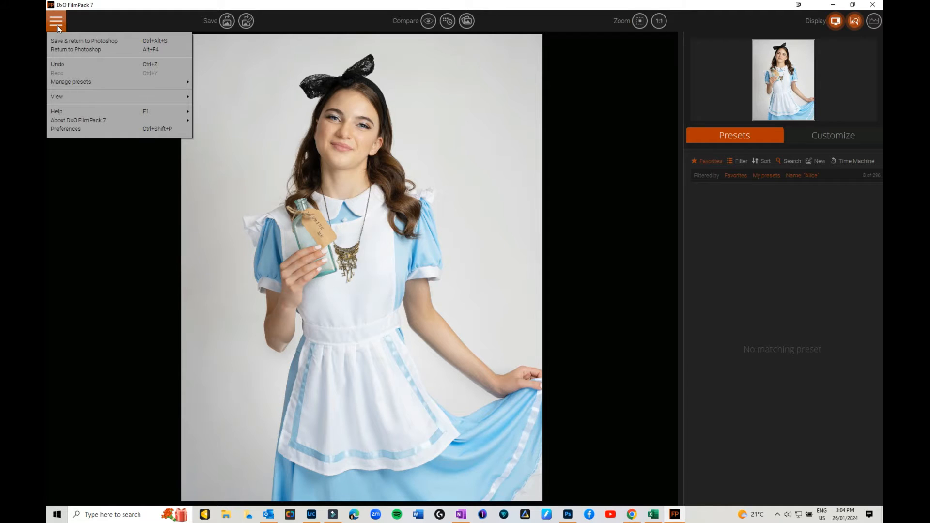
pyautogui.moveTo(224, 21)
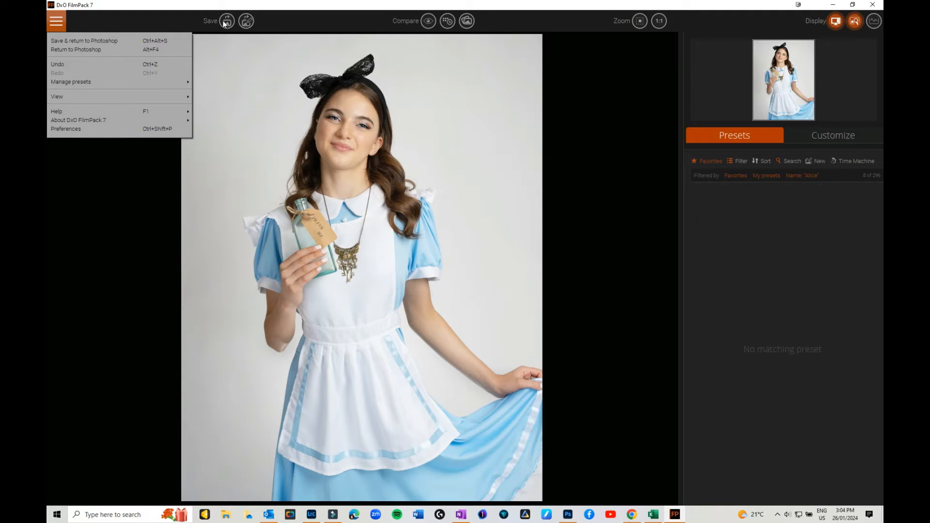
pyautogui.moveTo(126, 35)
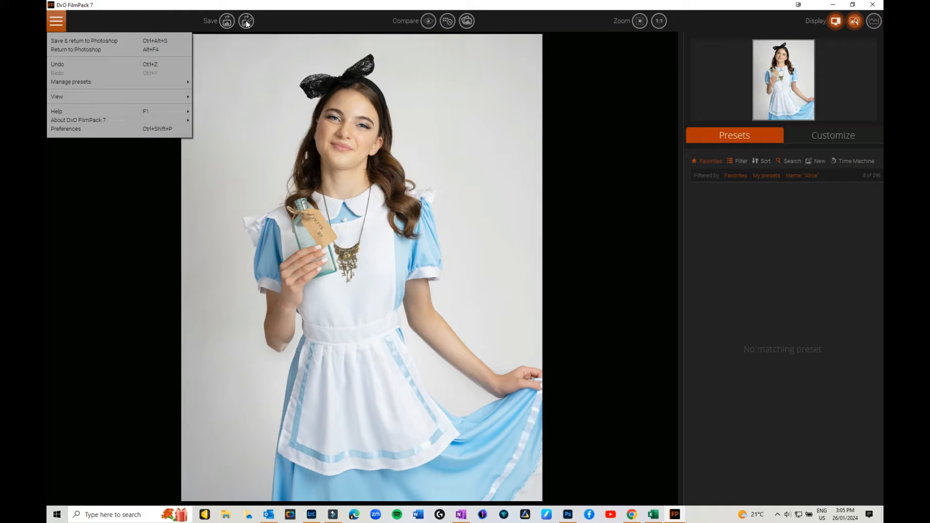
pyautogui.moveTo(821, 163)
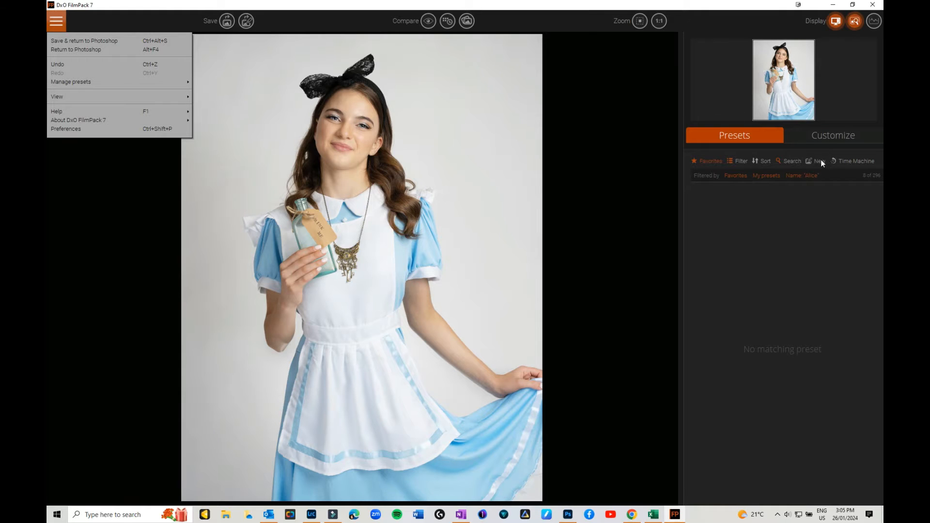
pyautogui.click(791, 161)
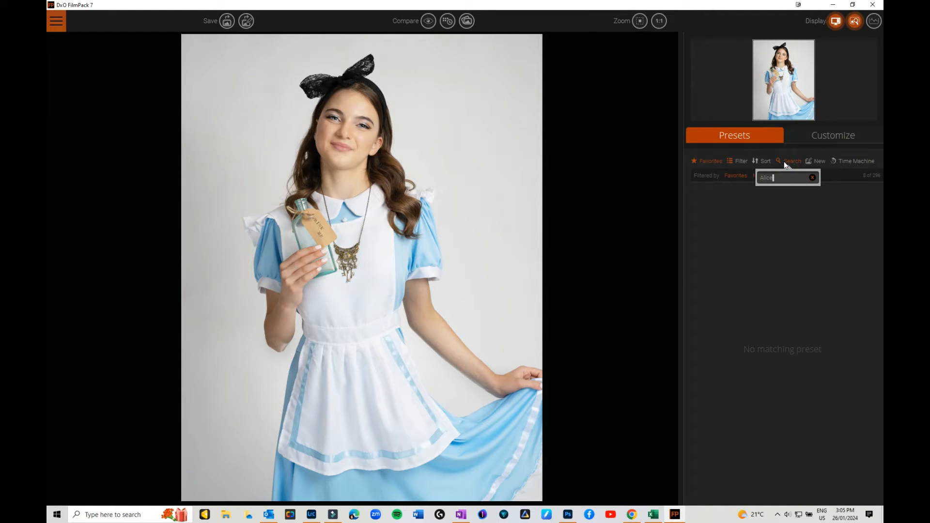
pyautogui.click(811, 177)
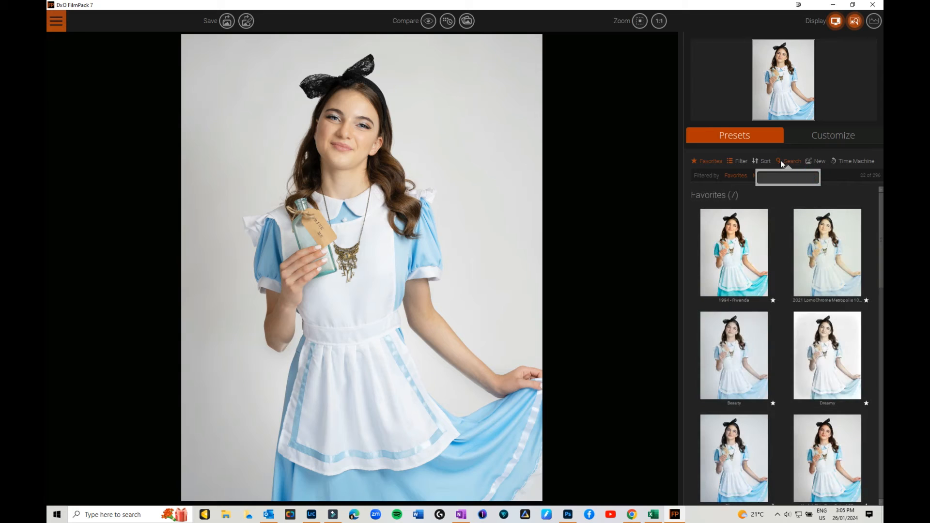
pyautogui.moveTo(406, 47)
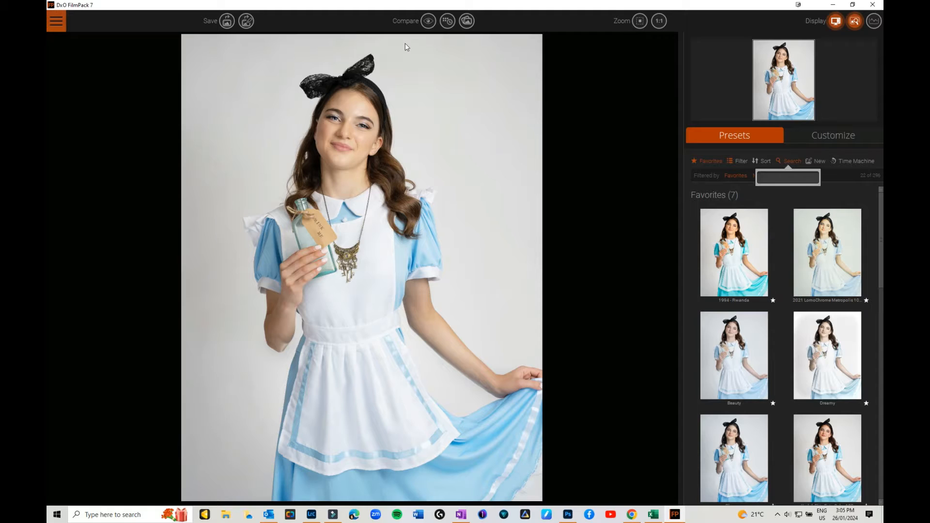
pyautogui.click(787, 176)
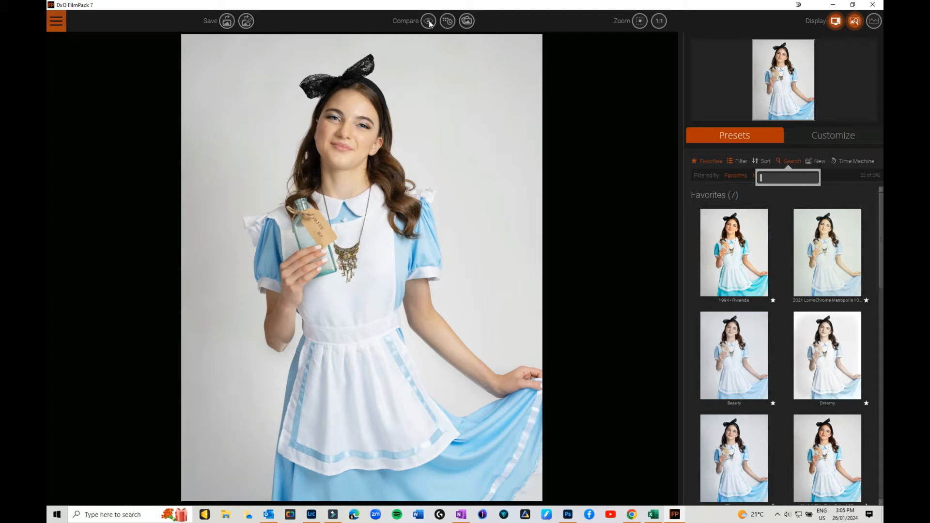
pyautogui.click(428, 21)
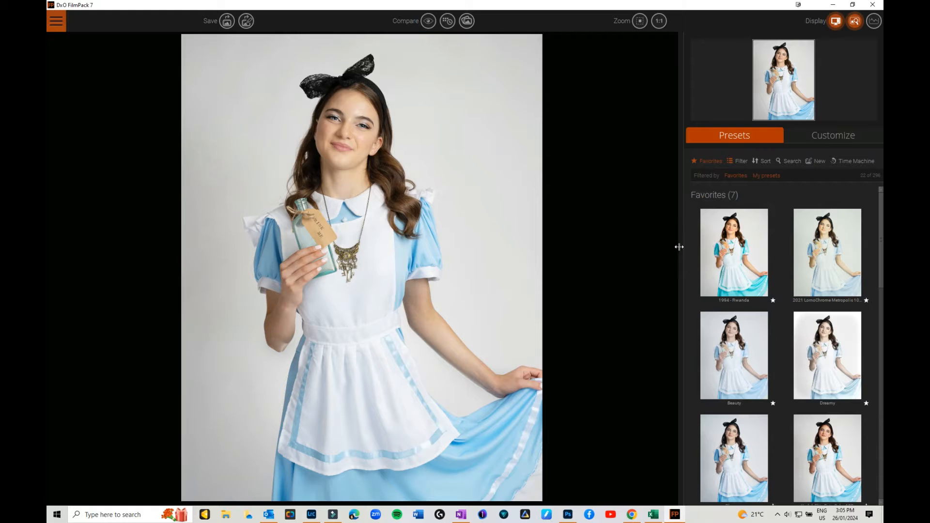
pyautogui.click(734, 252)
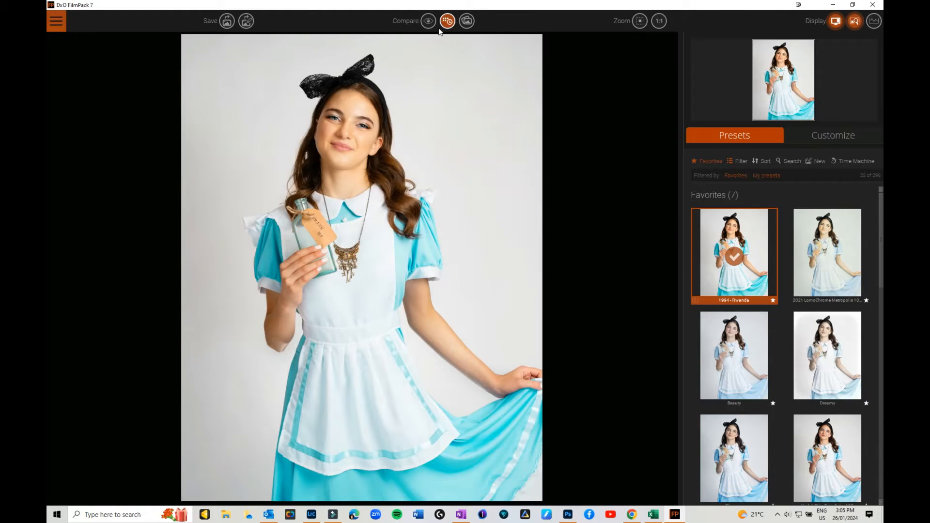
# Compare the Rwanda look with the original in side-by-side and split views, then return to single view
pyautogui.click(428, 21)
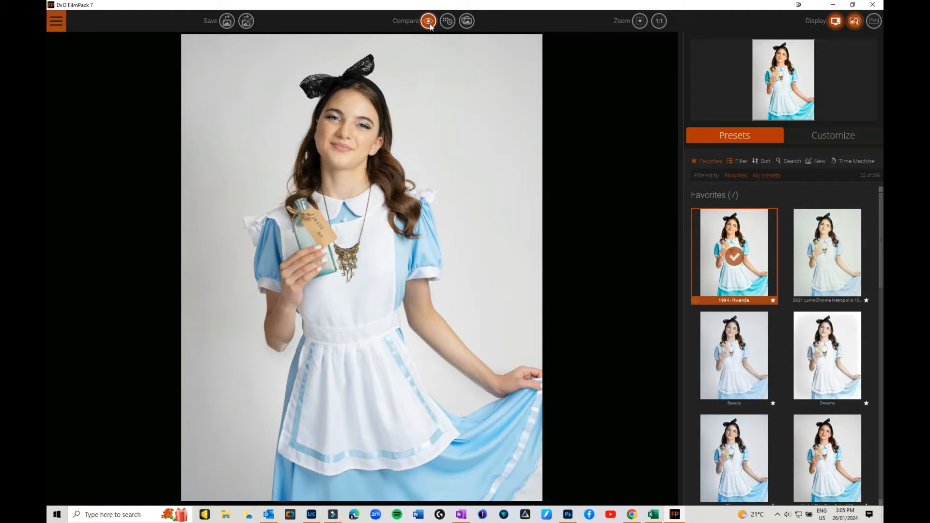
pyautogui.click(447, 21)
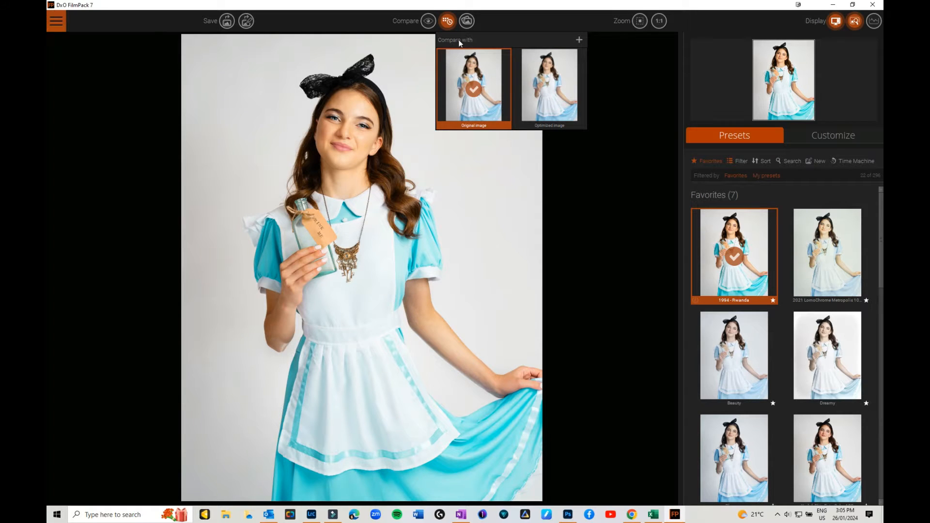
pyautogui.click(467, 21)
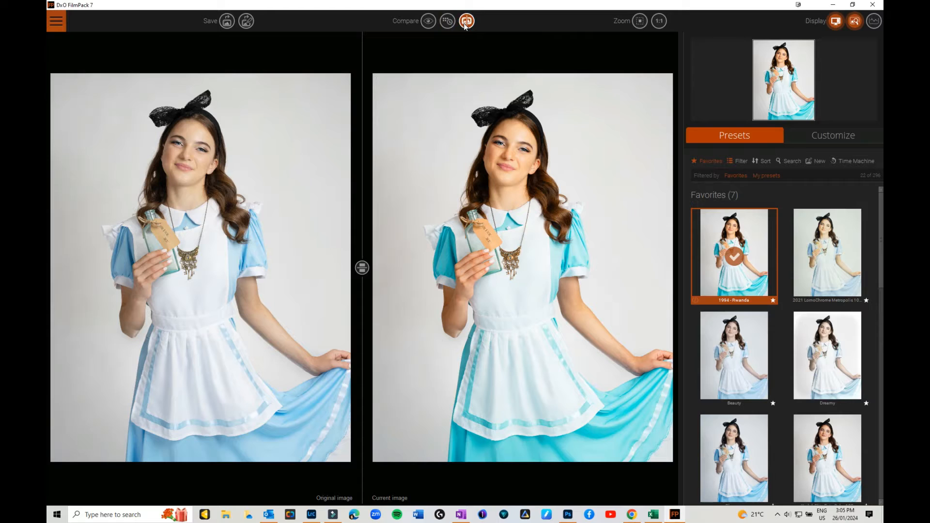
pyautogui.click(428, 21)
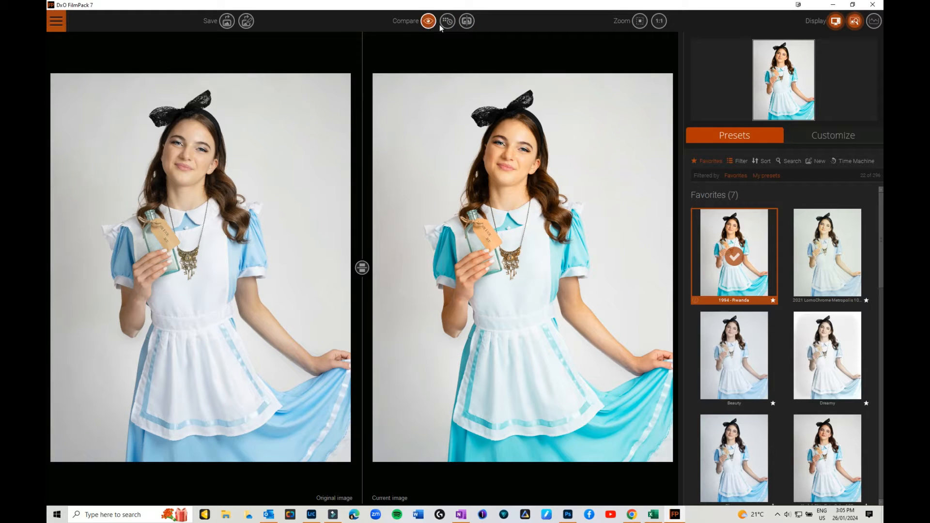
pyautogui.click(447, 20)
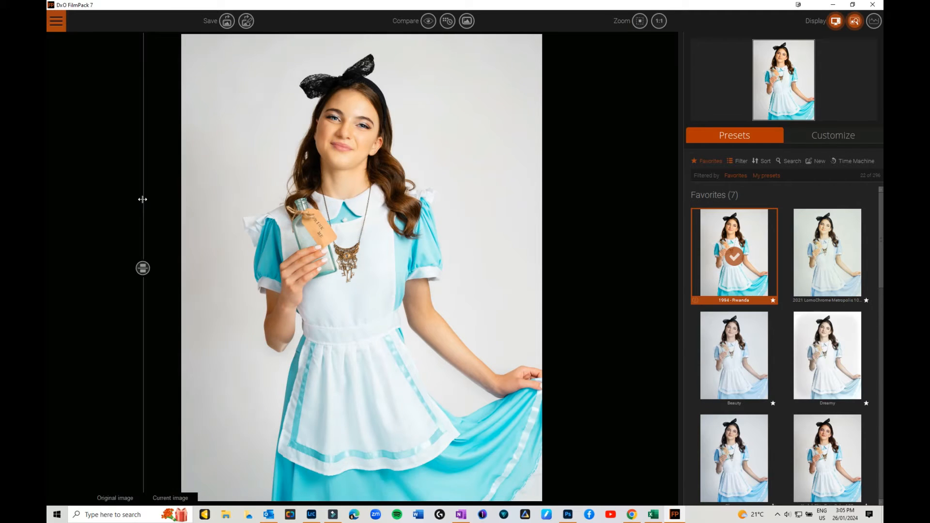
pyautogui.click(428, 21)
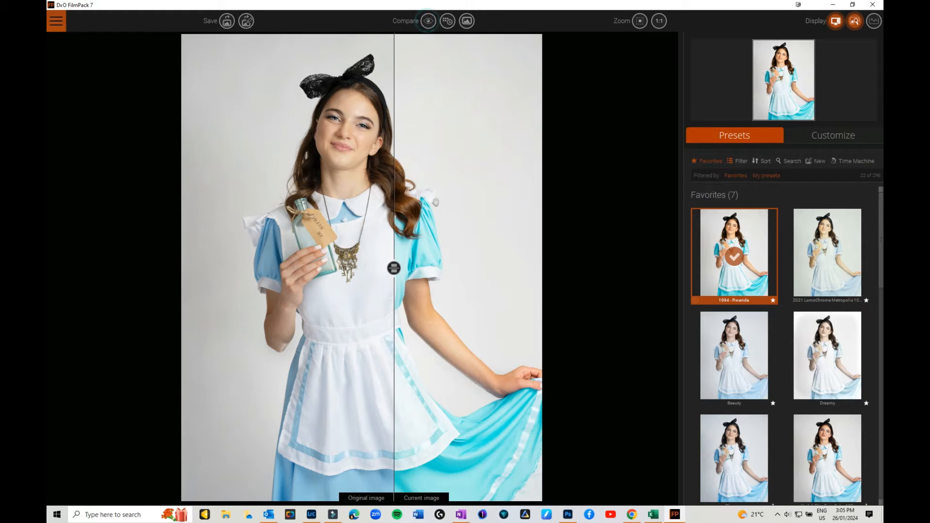
pyautogui.click(467, 21)
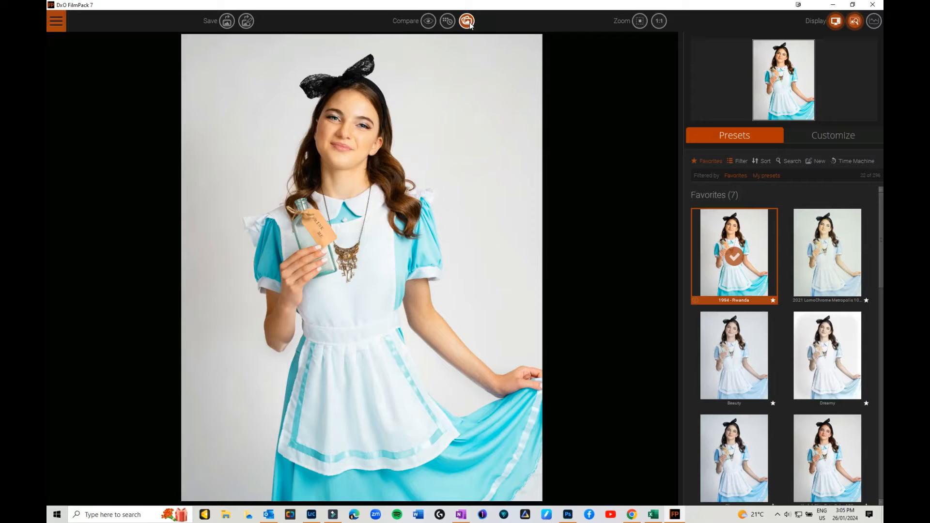
pyautogui.click(467, 21)
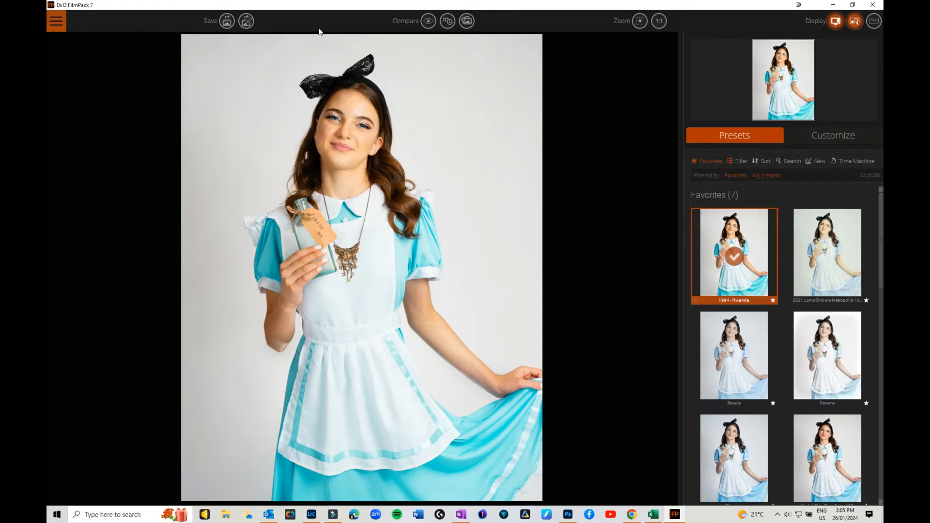
# Remove the Rwanda preset and display the histogram with the preview thumbnail
pyautogui.click(733, 252)
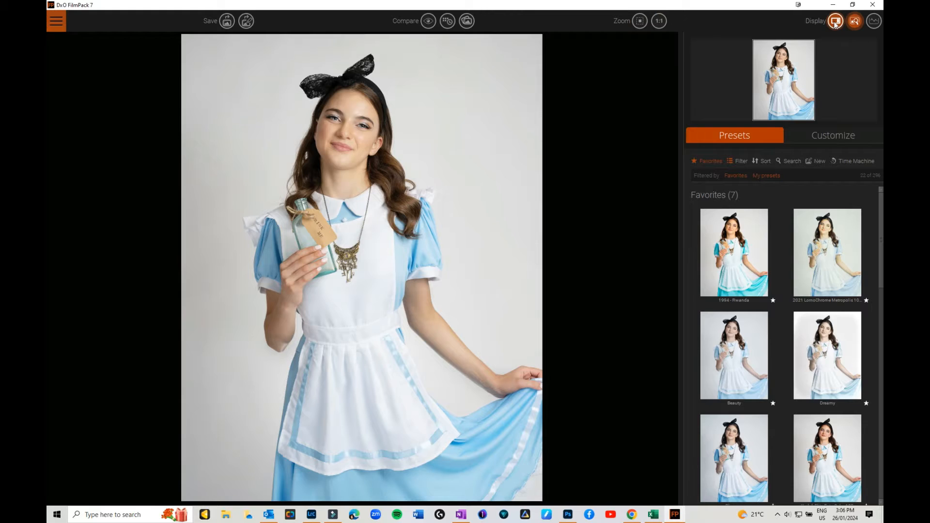
pyautogui.click(872, 20)
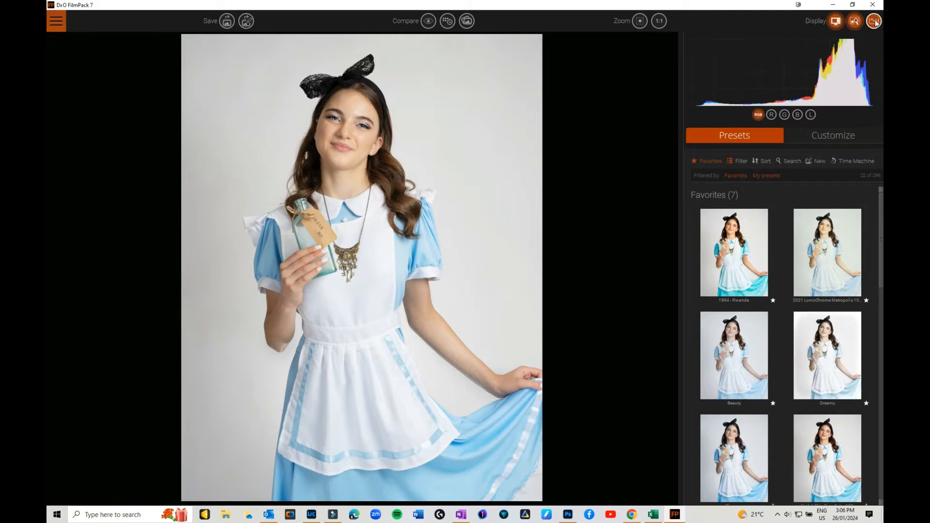
pyautogui.click(873, 20)
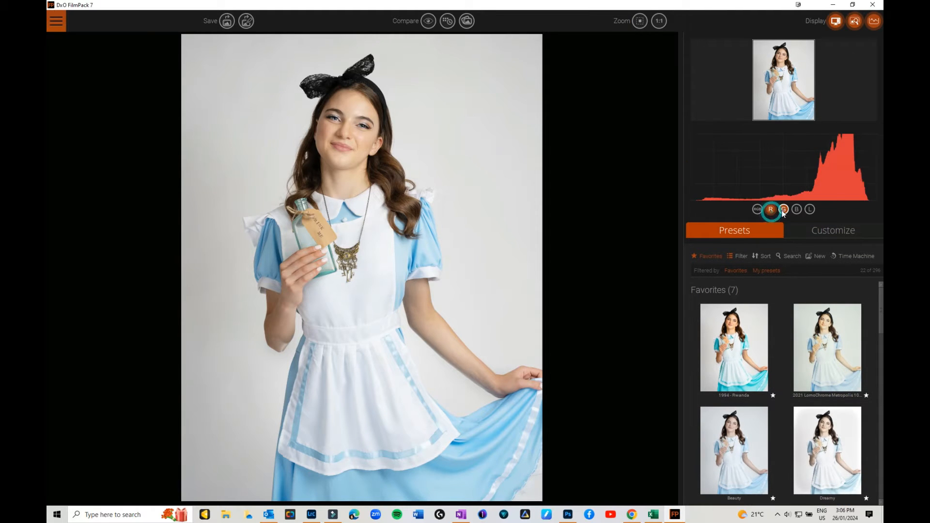
# Check individual histogram channels, then return to the combined RGB histogram
pyautogui.click(757, 209)
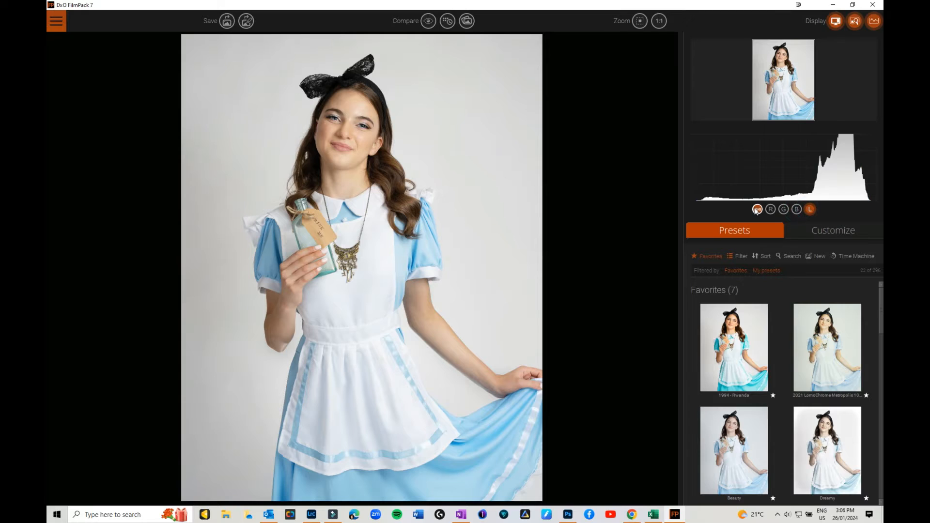
pyautogui.click(757, 209)
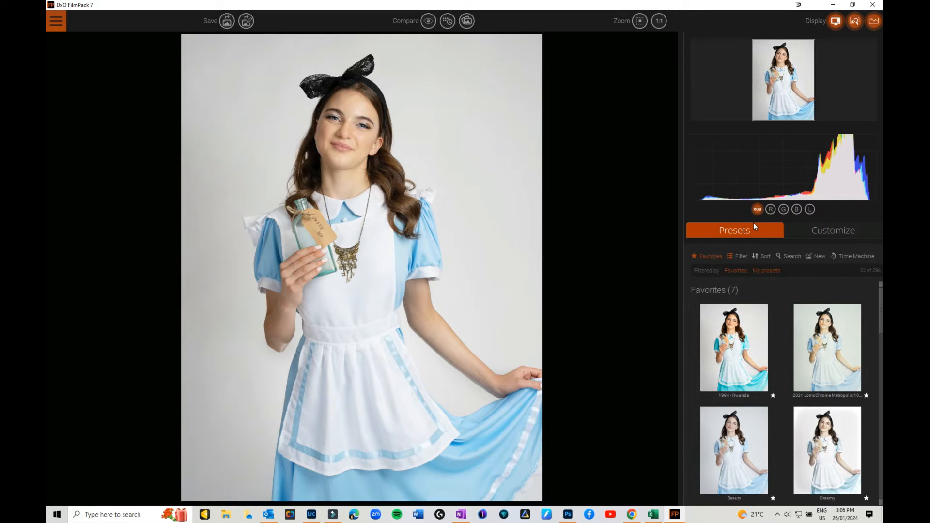
pyautogui.click(826, 347)
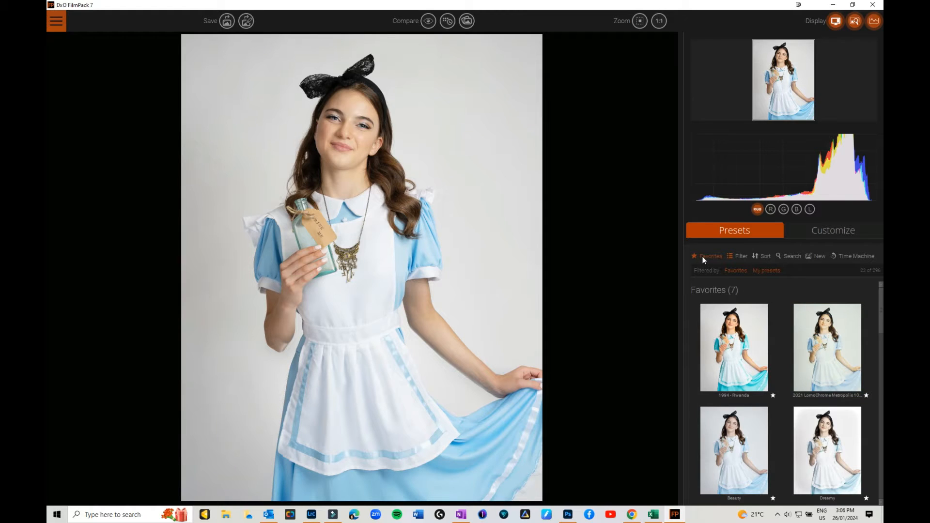
# Try the 1994 - Rwanda favourite, then apply the 2021 LomoChrome Metropolis preset
pyautogui.click(733, 348)
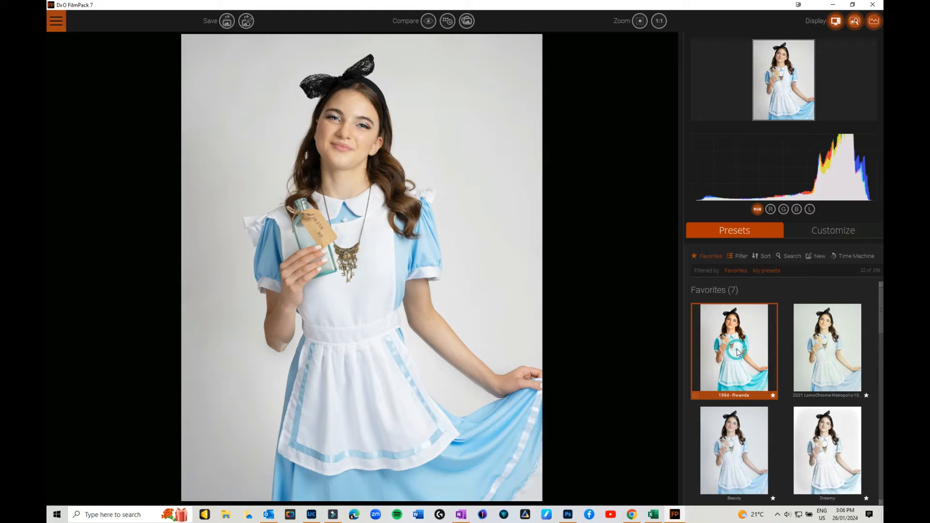
pyautogui.click(734, 349)
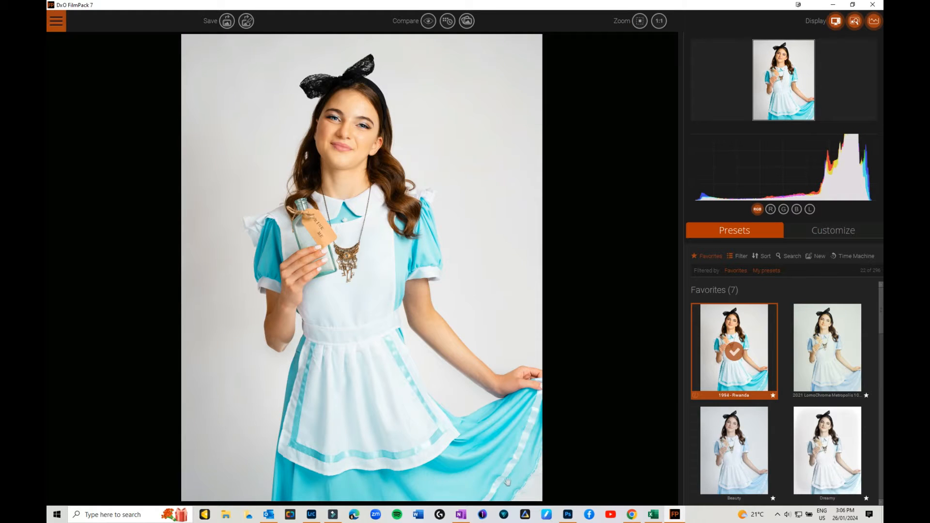
pyautogui.moveTo(370, 266)
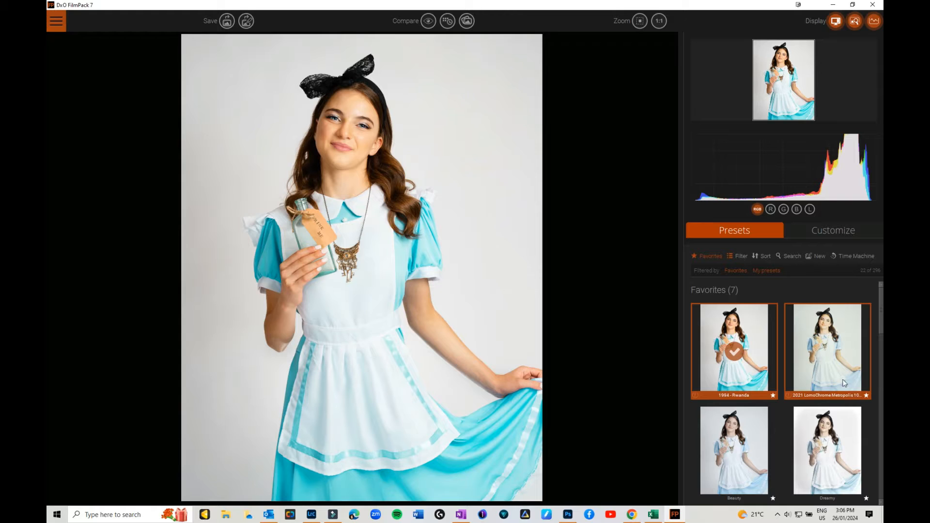
pyautogui.click(826, 349)
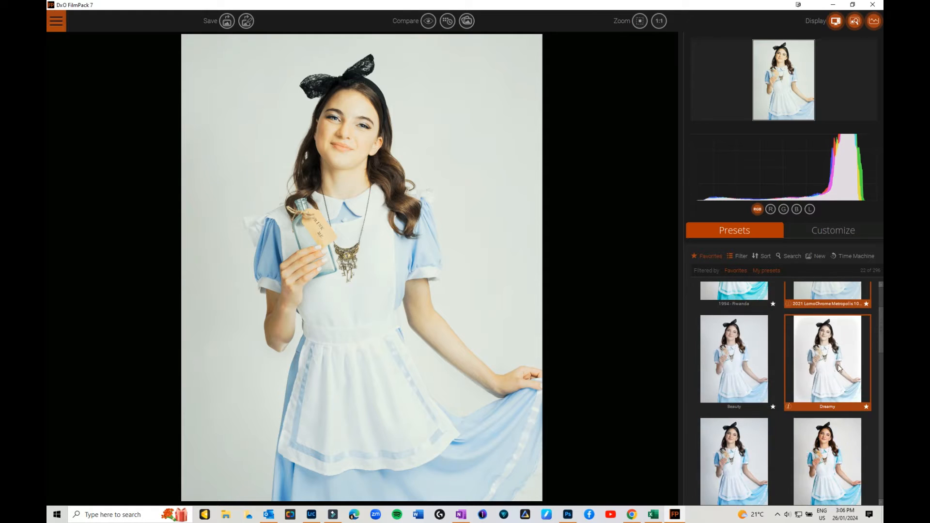
# Filter the preset list to all Black & White presets
pyautogui.click(740, 255)
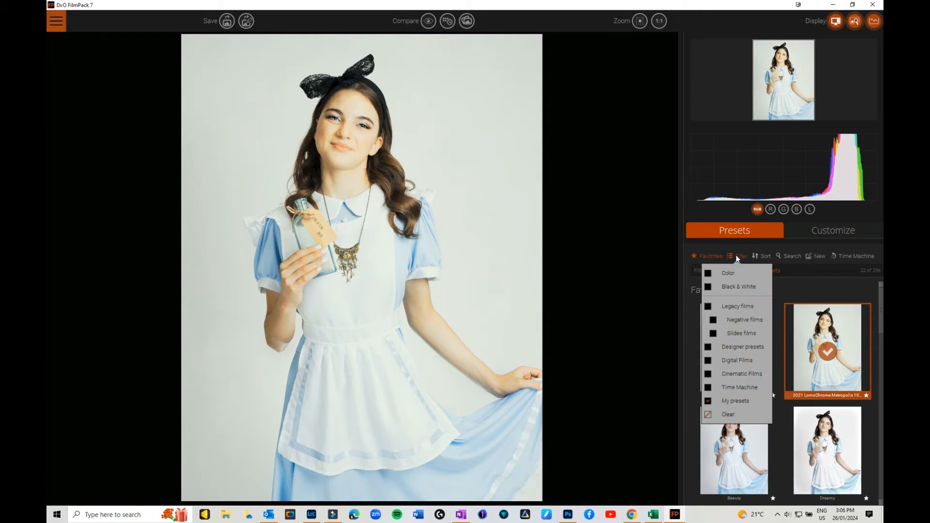
pyautogui.click(738, 286)
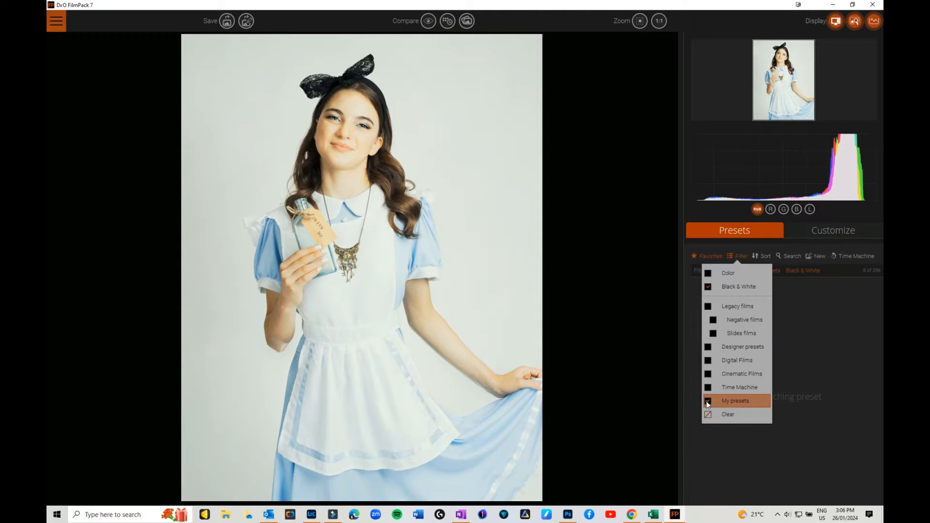
pyautogui.click(735, 401)
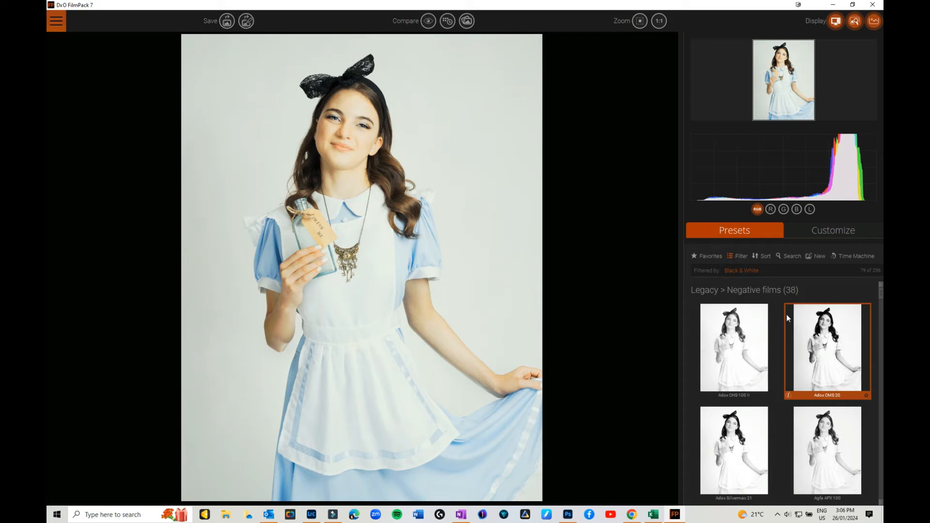
pyautogui.scroll(-3)
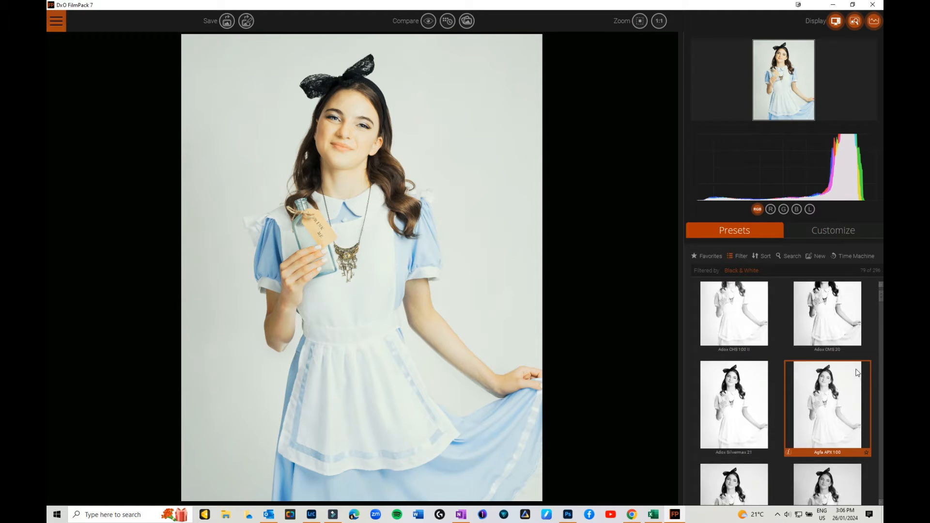
pyautogui.scroll(-3)
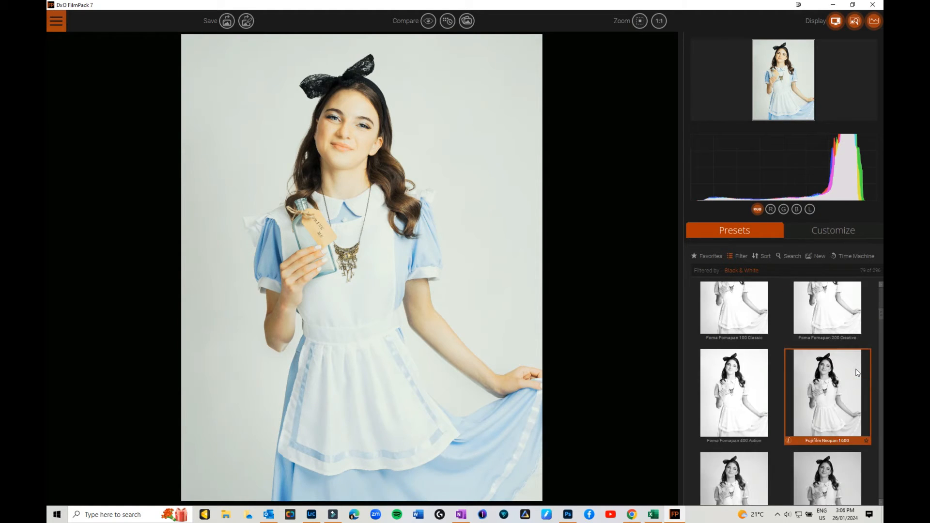
pyautogui.scroll(-3)
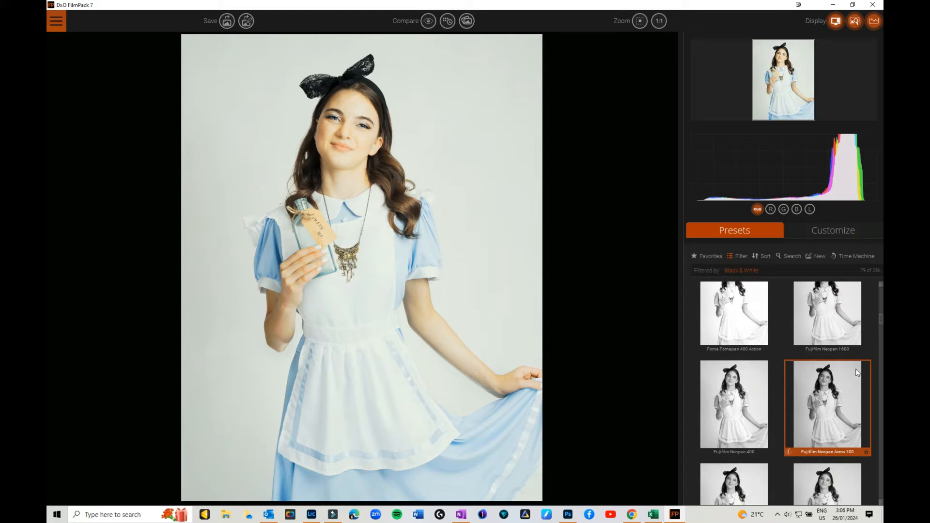
# Try Neopan 400 and Delta 3200, apply Ilford FP4 Plus 125, and show Customize settings
pyautogui.click(734, 406)
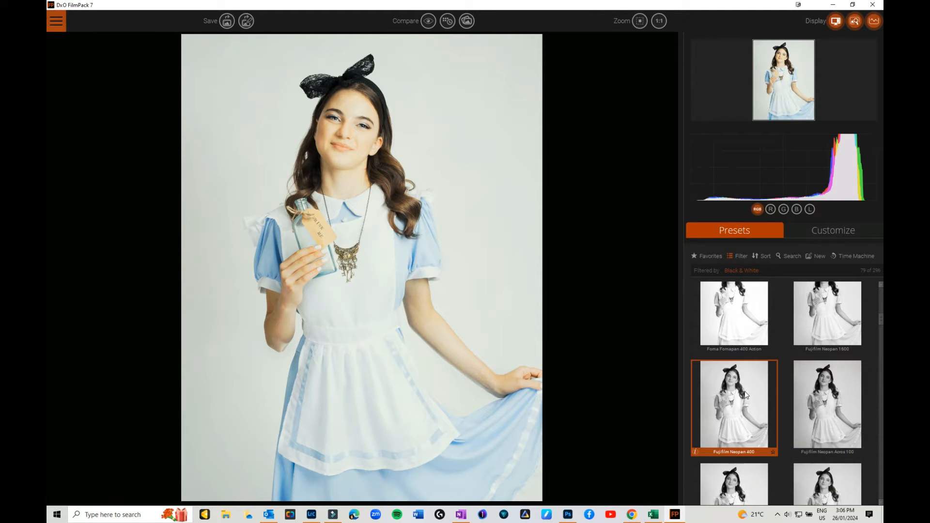
pyautogui.click(733, 405)
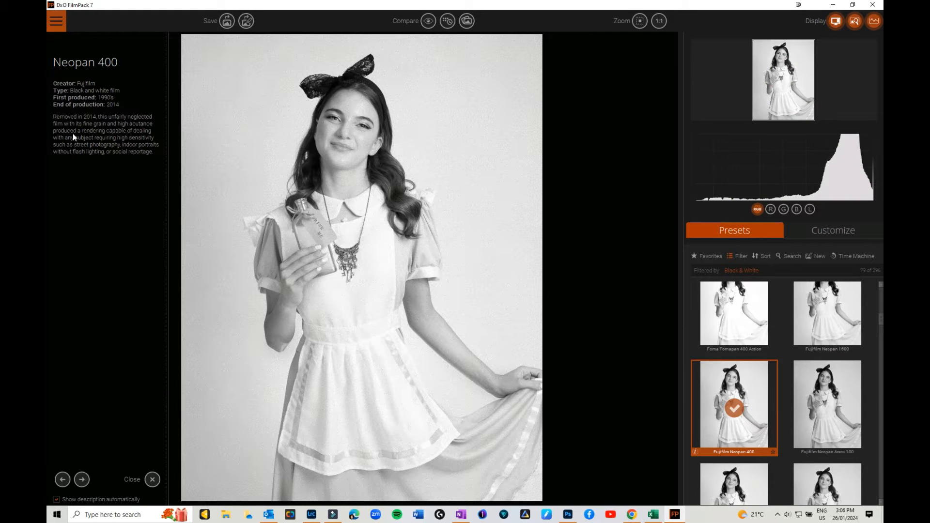
pyautogui.moveTo(826, 405)
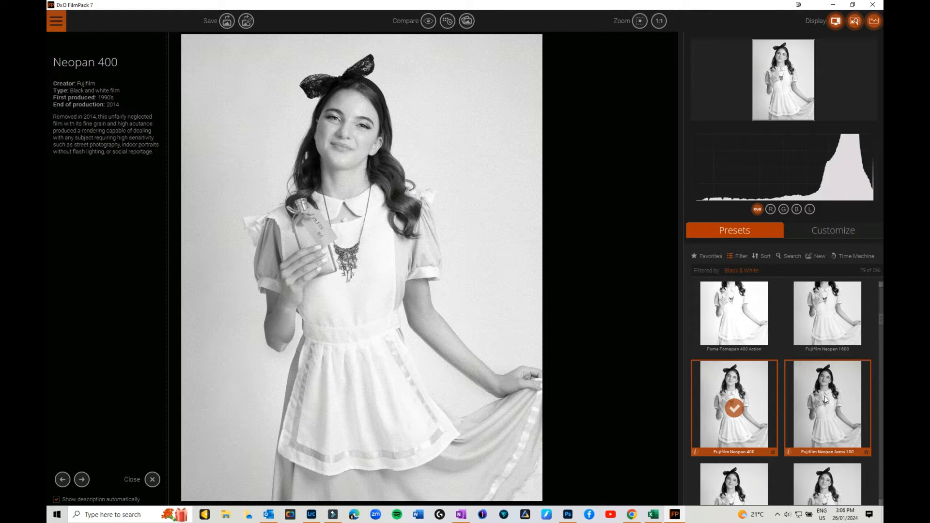
pyautogui.scroll(-3)
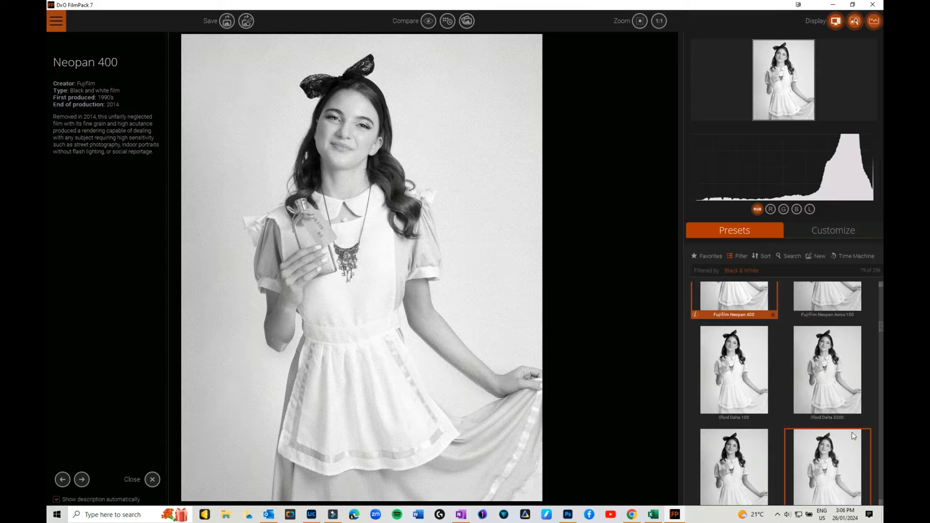
pyautogui.click(826, 369)
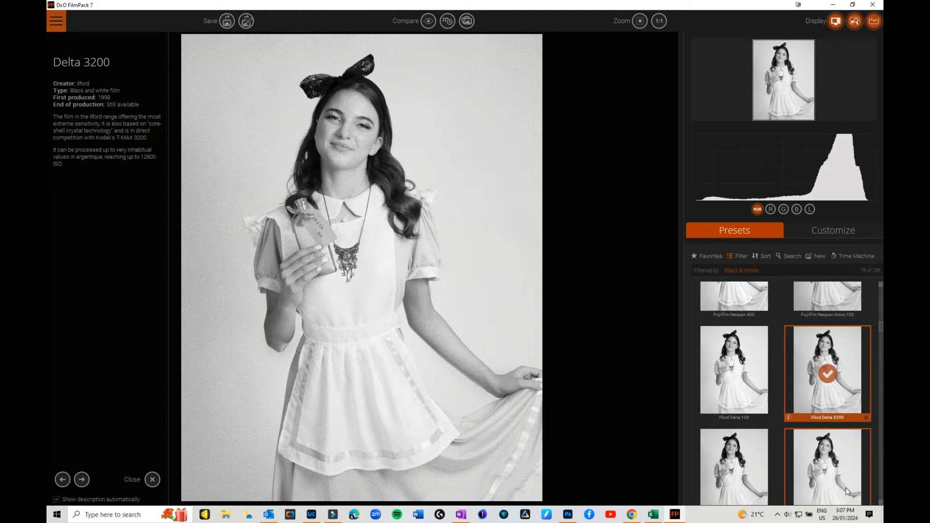
pyautogui.click(826, 451)
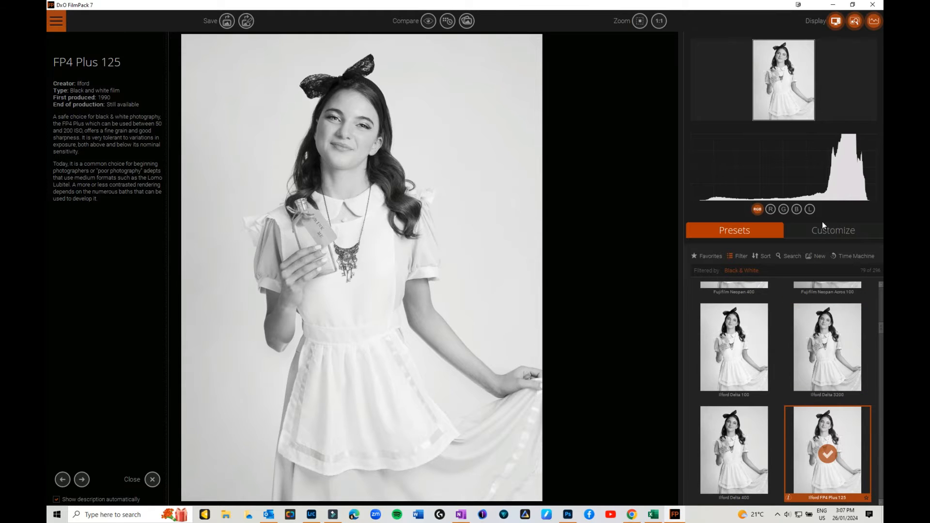
pyautogui.click(833, 230)
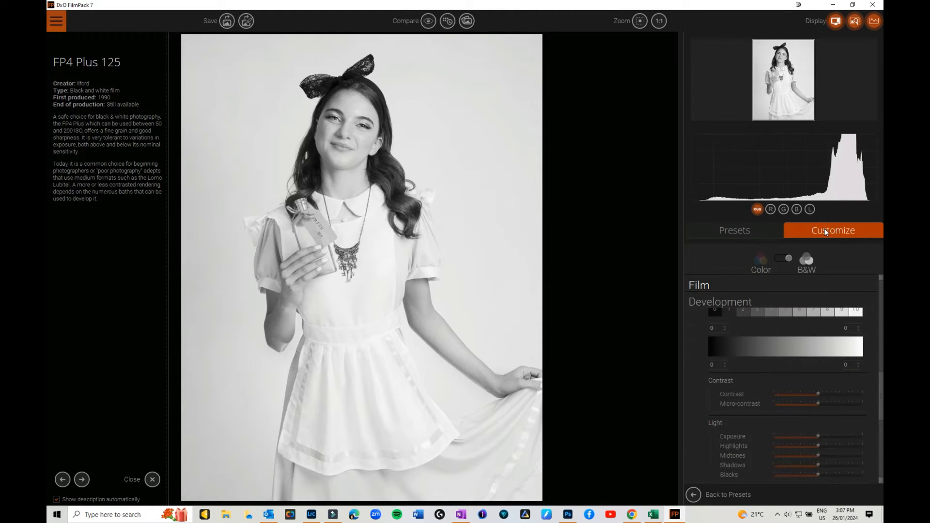
# Add split toning with warm brown highlights and bluish shadows
pyautogui.scroll(-3)
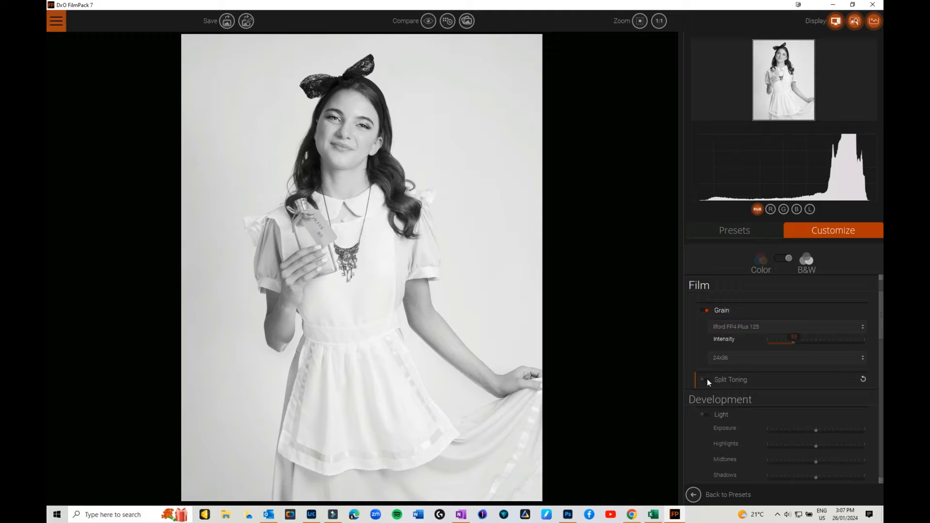
pyautogui.click(731, 380)
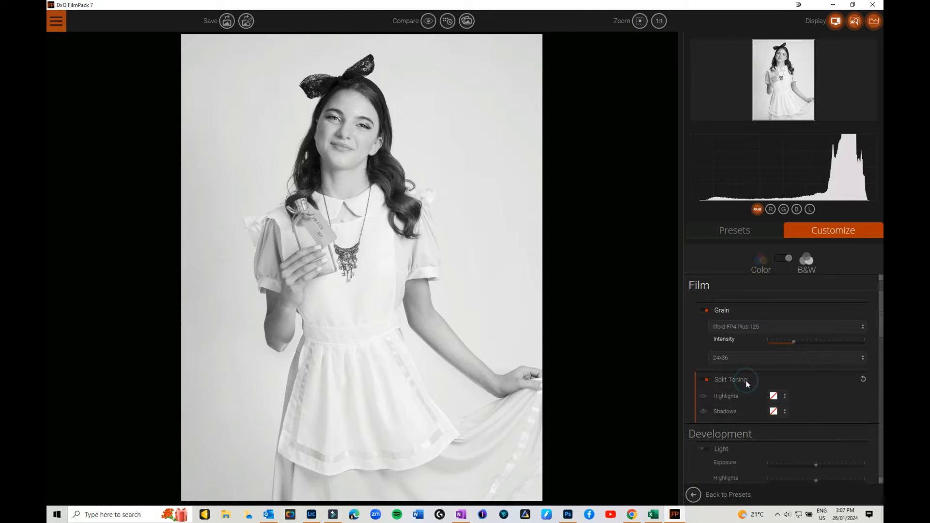
pyautogui.click(774, 396)
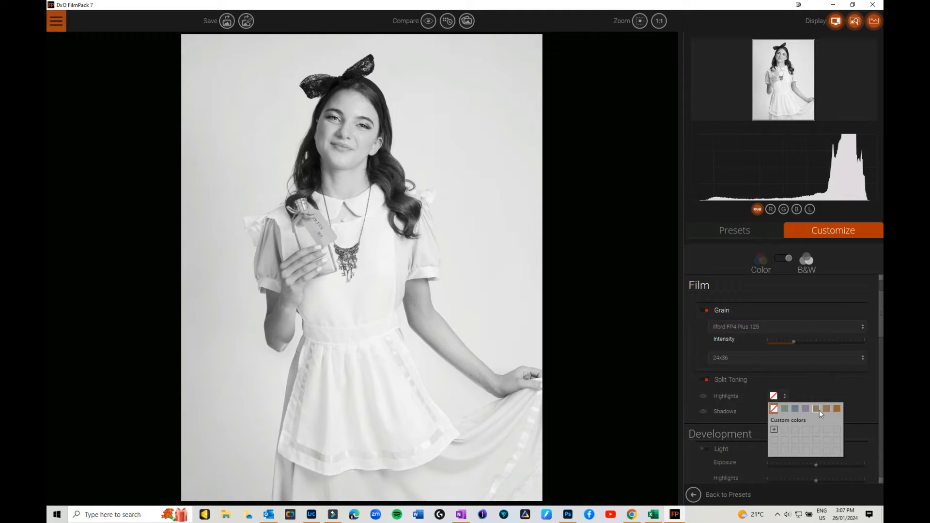
pyautogui.click(815, 409)
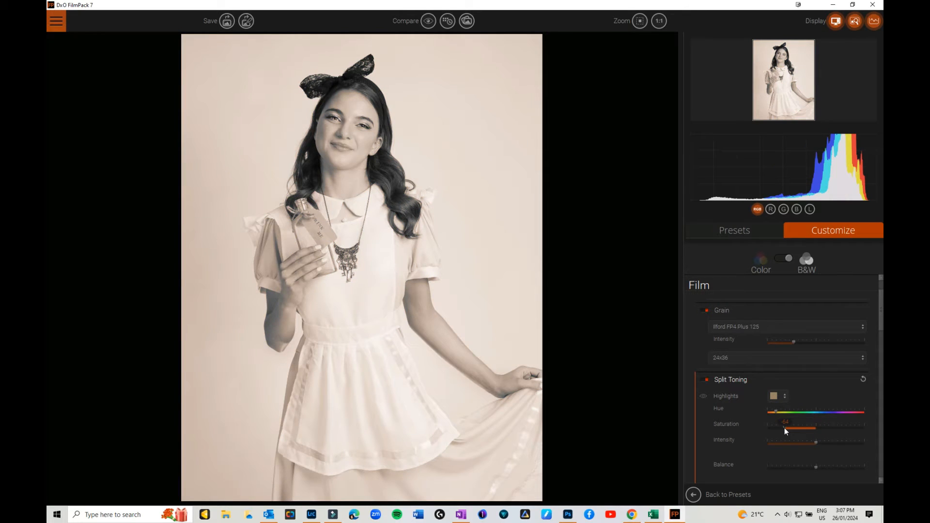
pyautogui.scroll(-3)
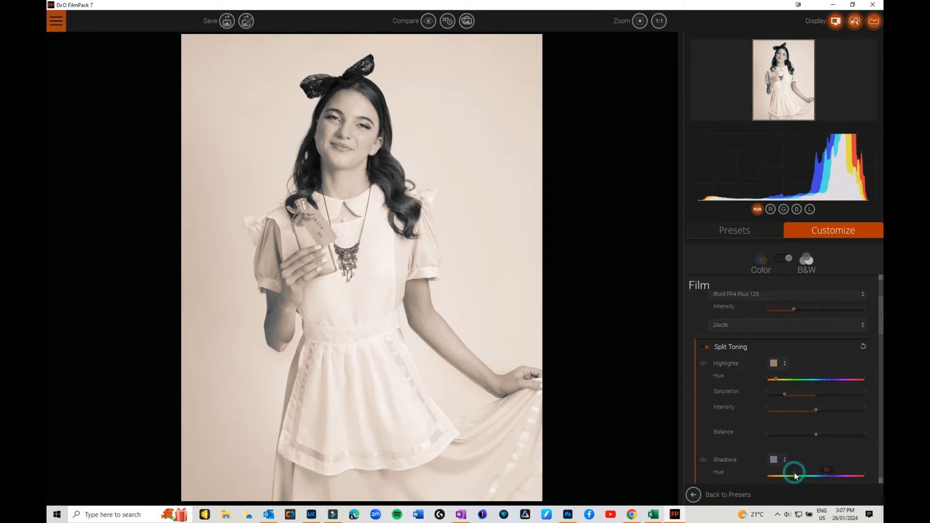
pyautogui.scroll(-3)
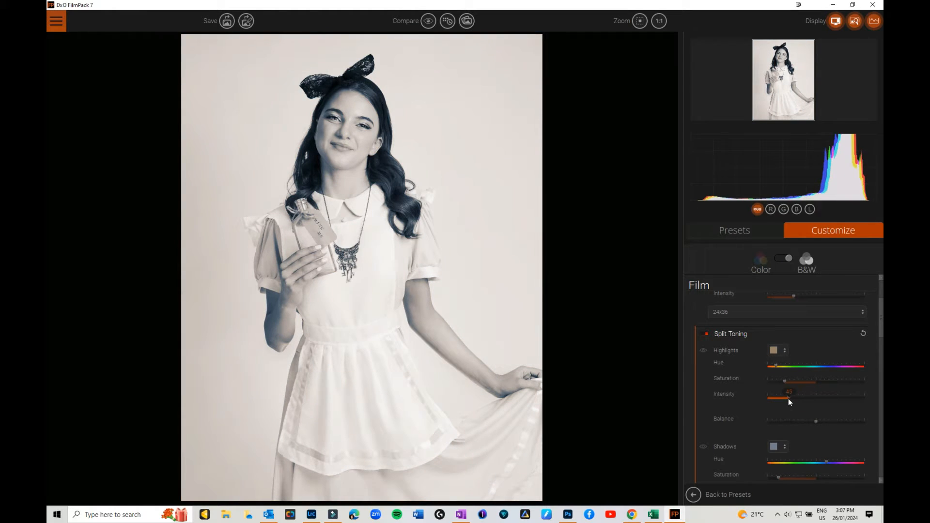
pyautogui.scroll(-3)
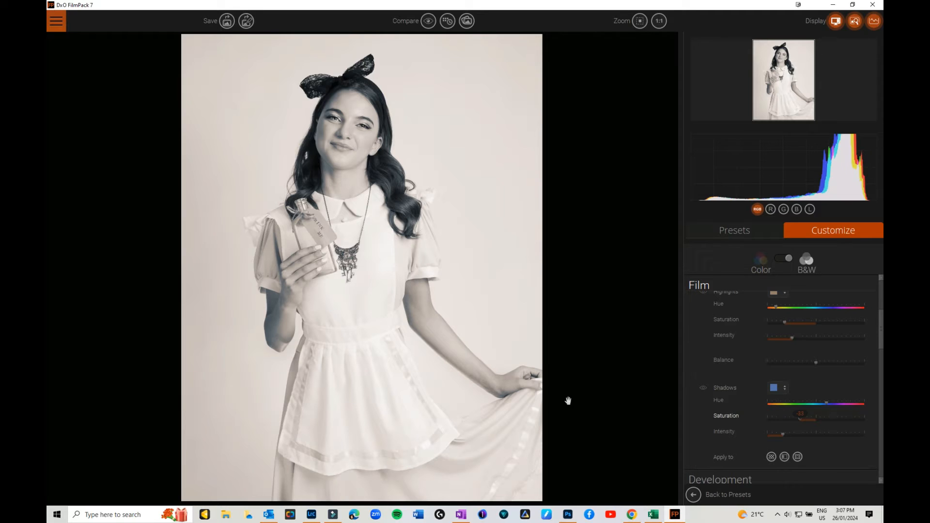
pyautogui.scroll(3)
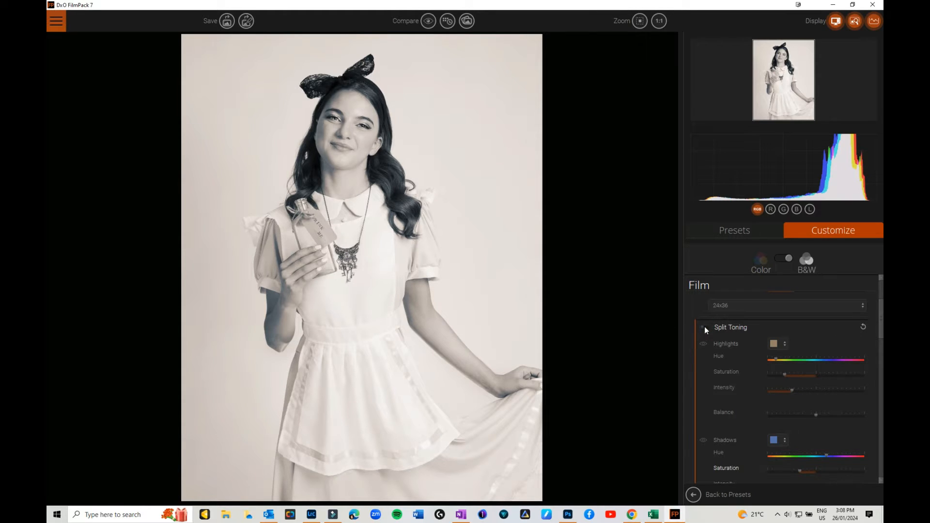
# Reset split toning to neutral black and white and add a luminosity mask range
pyautogui.click(703, 327)
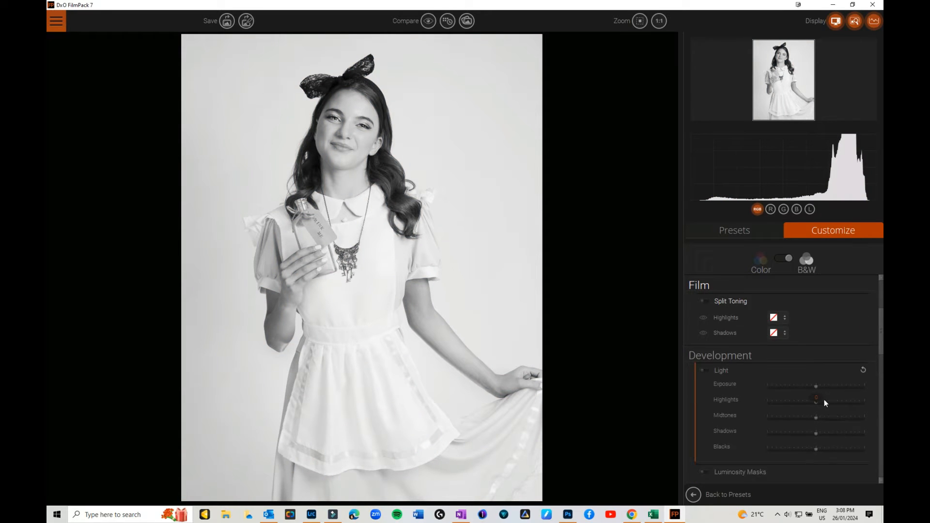
pyautogui.scroll(-3)
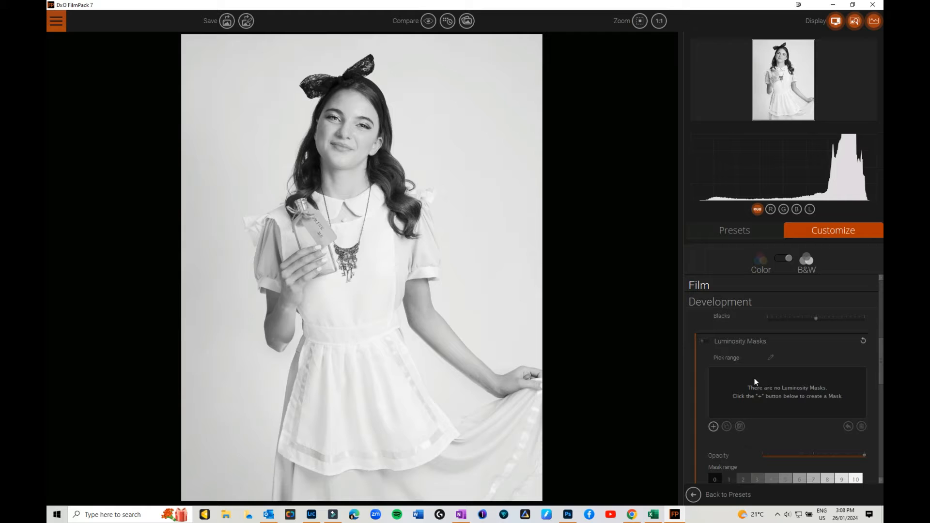
pyautogui.click(713, 425)
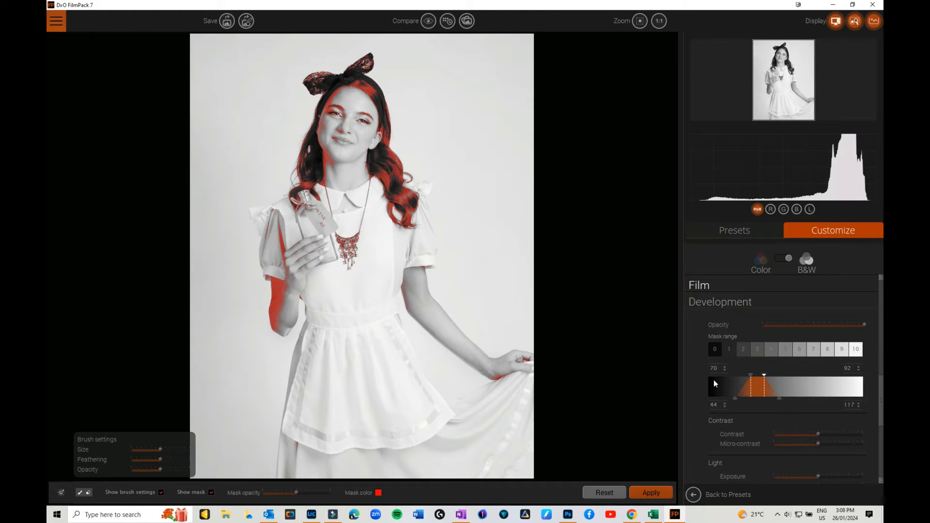
pyautogui.scroll(-3)
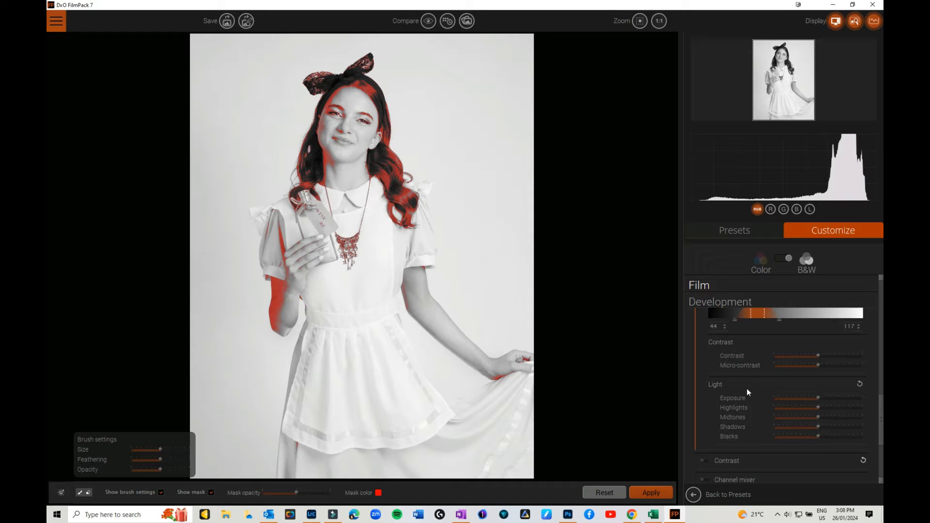
pyautogui.scroll(-3)
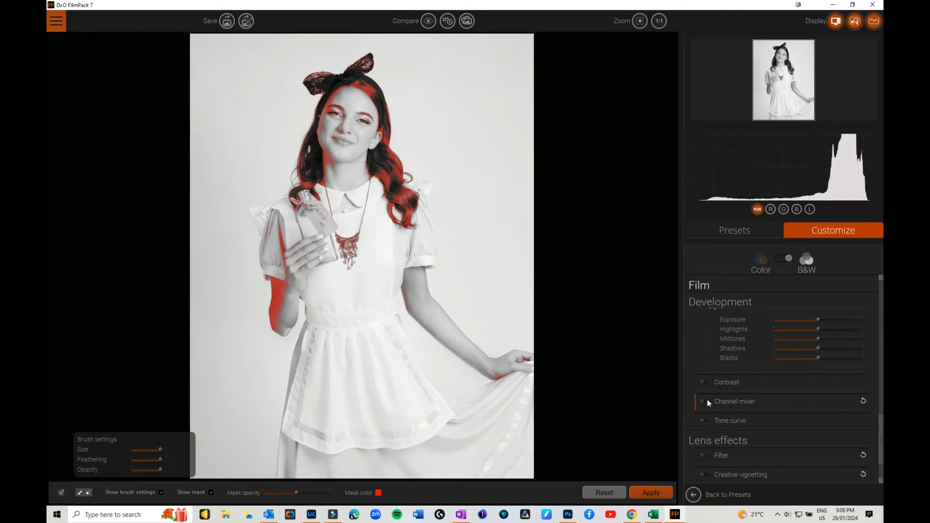
pyautogui.click(719, 301)
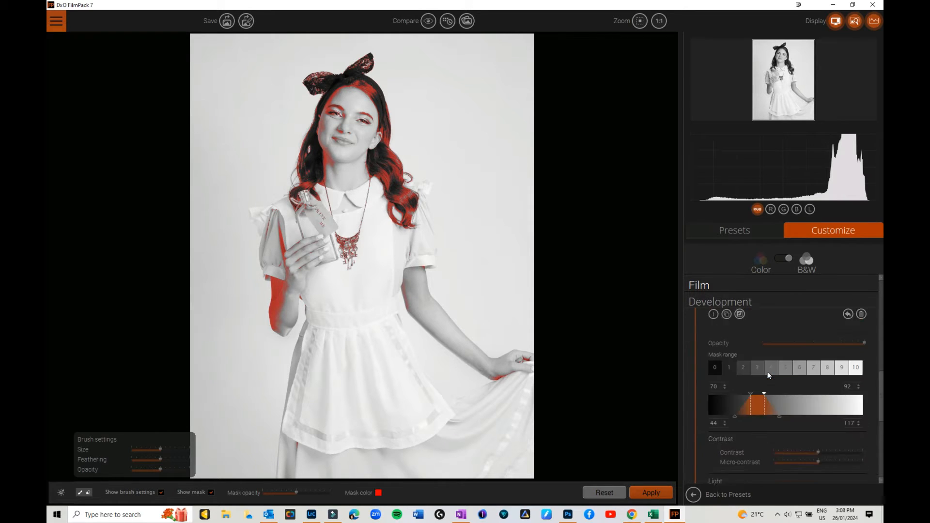
pyautogui.scroll(-3)
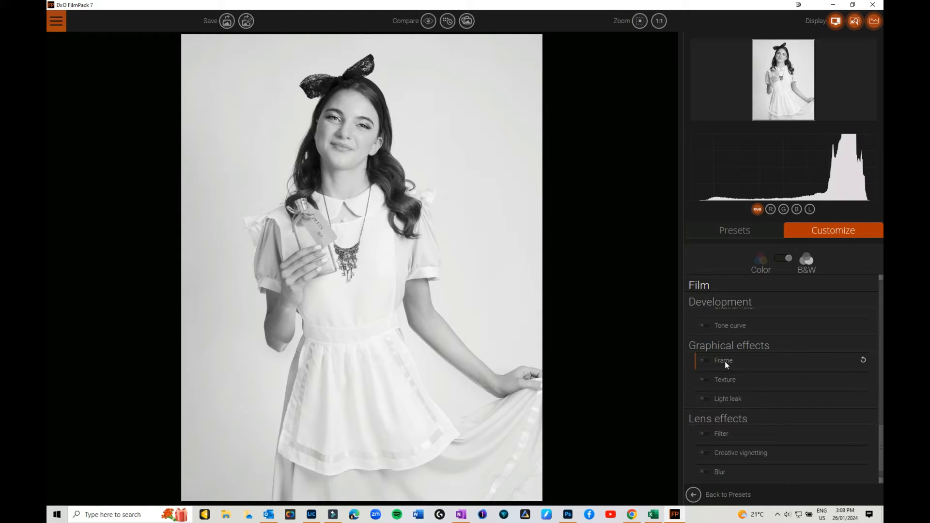
# Set the texture effect to no texture
pyautogui.click(725, 380)
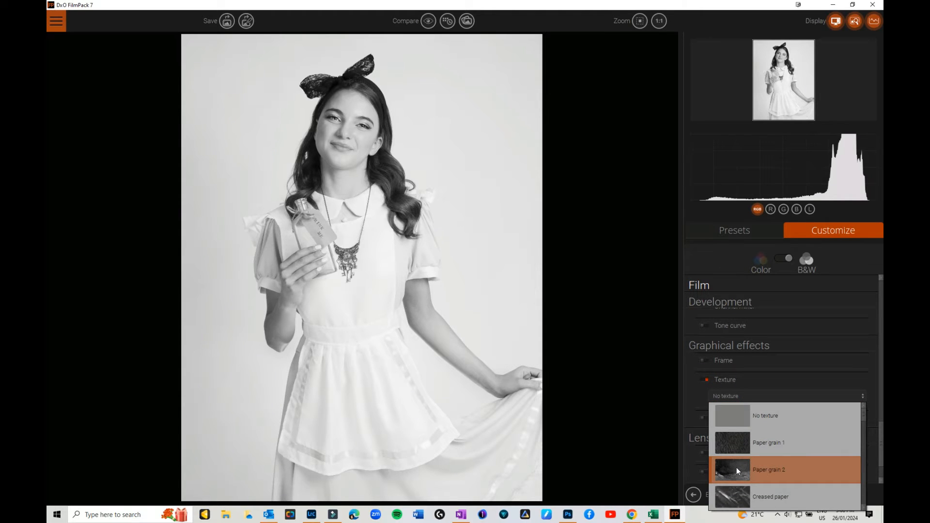
pyautogui.scroll(-3)
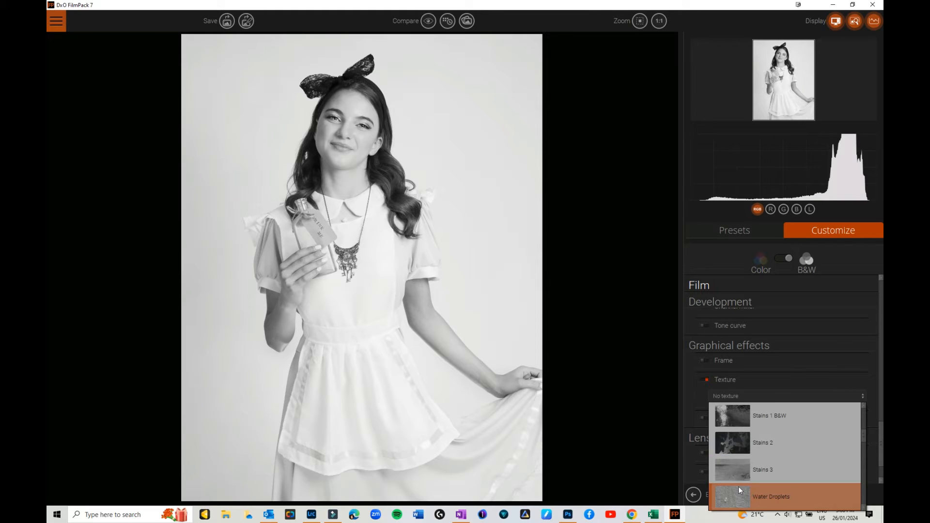
pyautogui.click(763, 469)
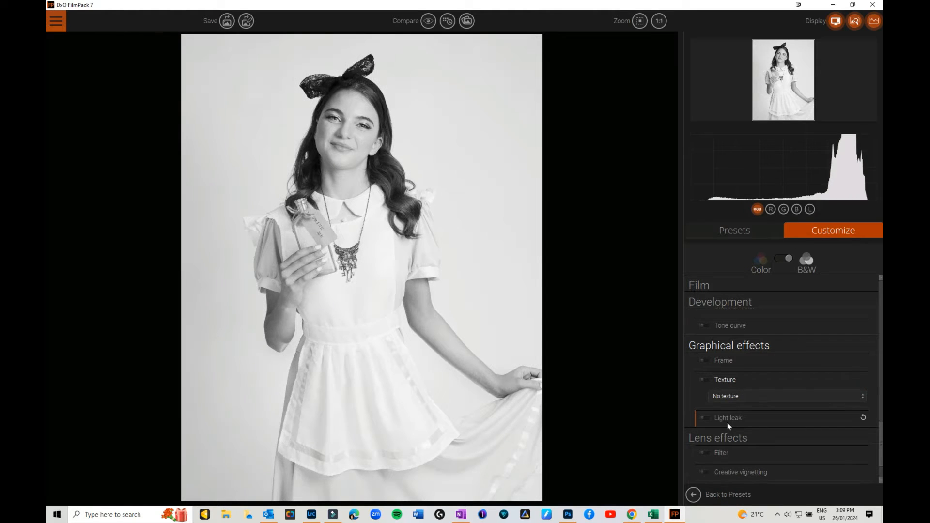
# Try a light leak style, then set Light leak to No leak
pyautogui.click(727, 417)
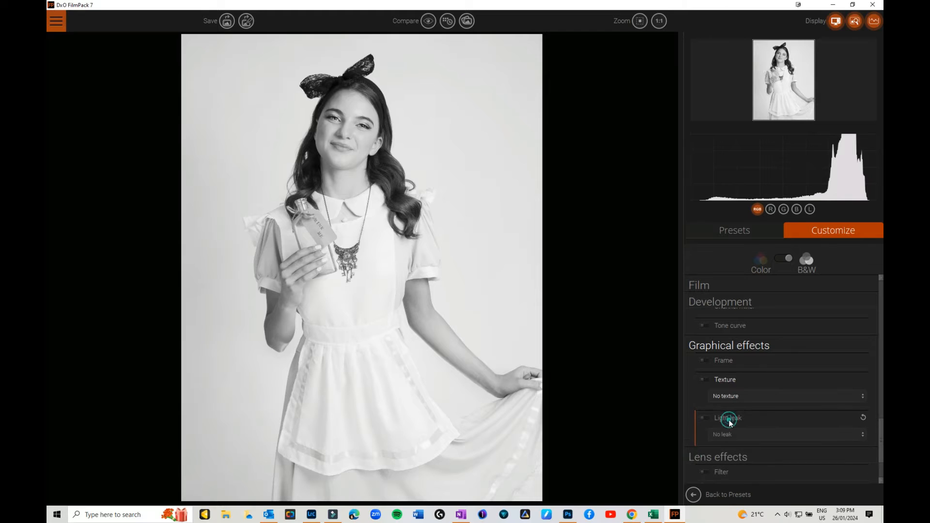
pyautogui.click(862, 434)
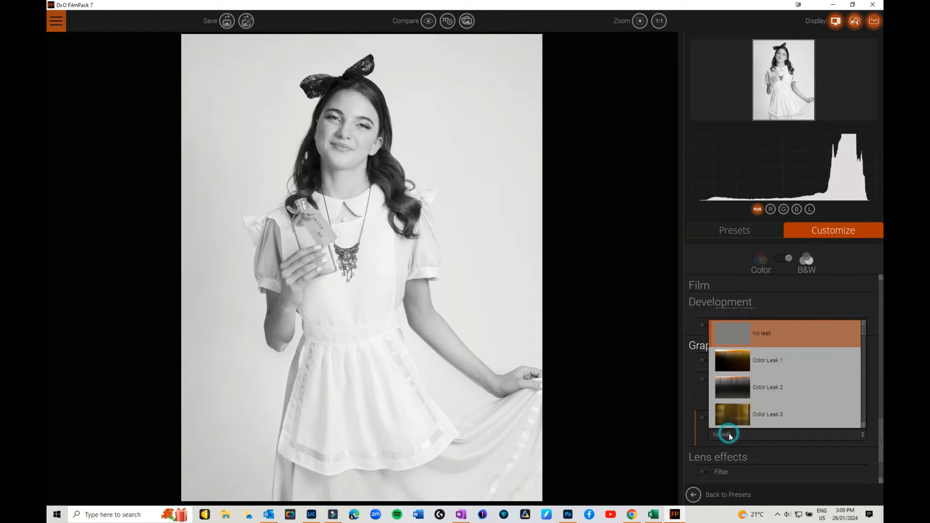
pyautogui.click(767, 360)
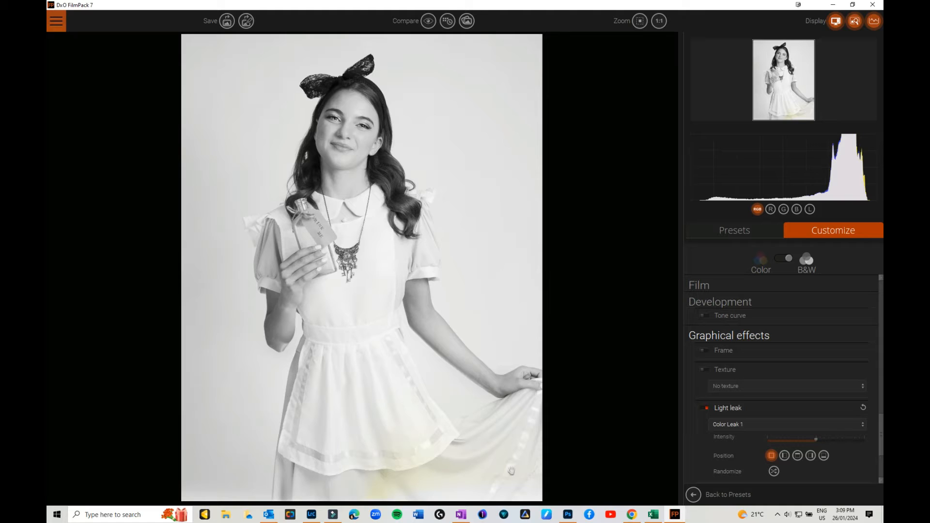
pyautogui.click(786, 424)
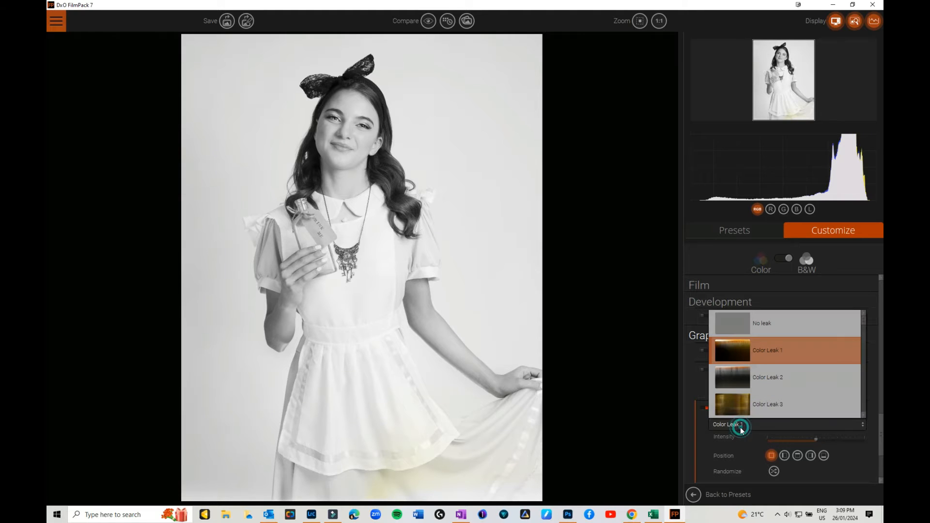
pyautogui.click(767, 377)
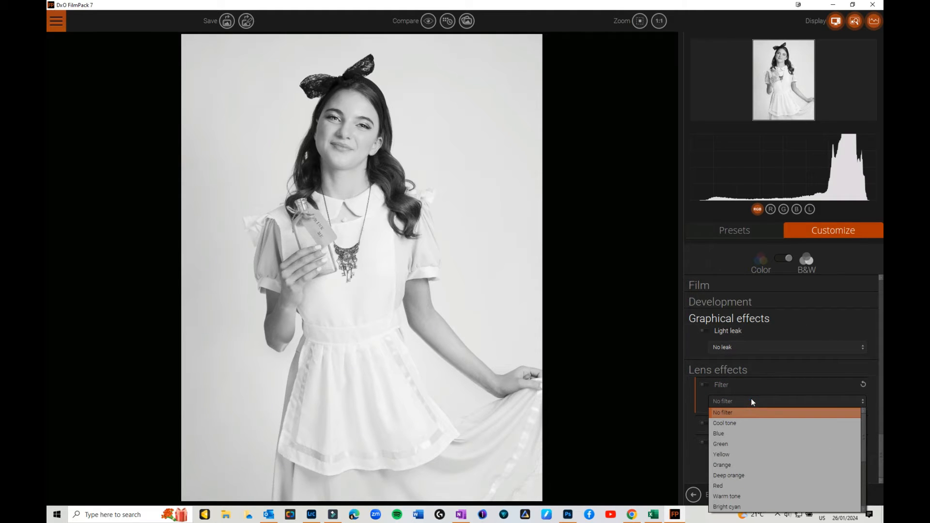
pyautogui.moveTo(746, 423)
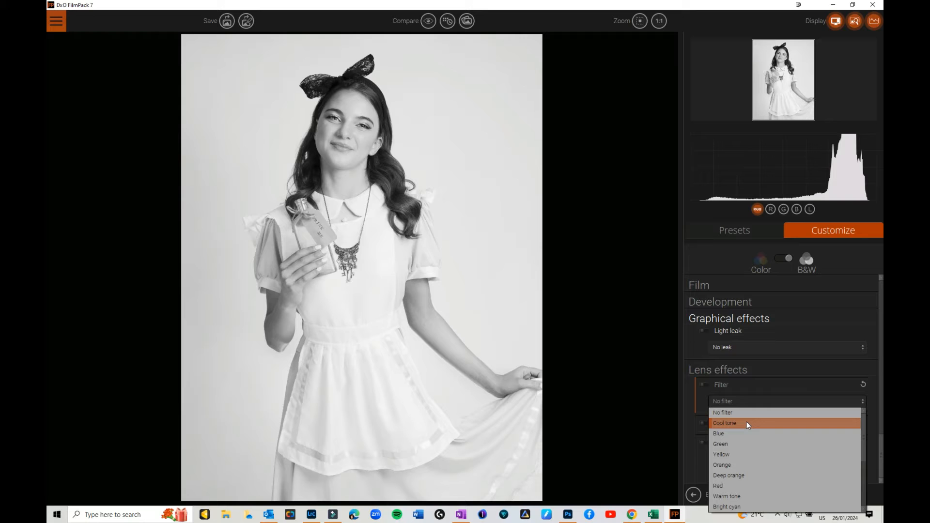
pyautogui.click(724, 423)
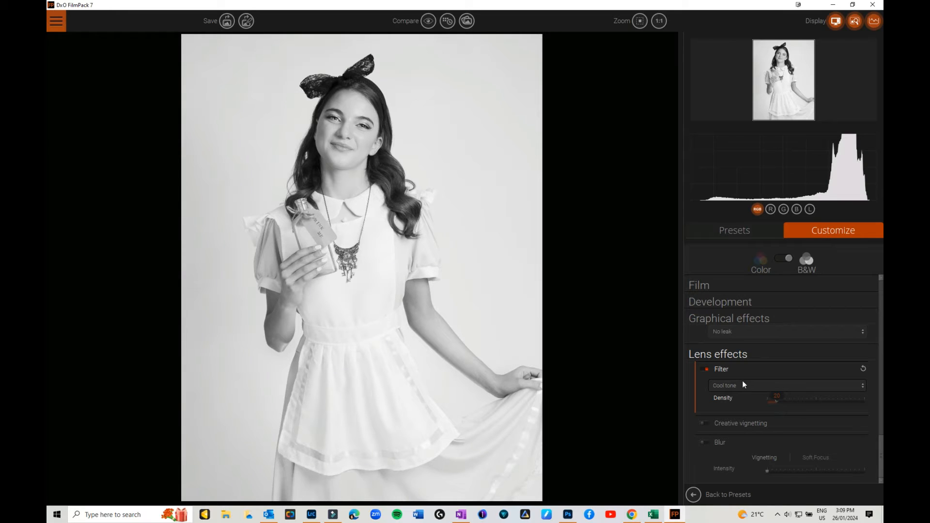
pyautogui.click(863, 369)
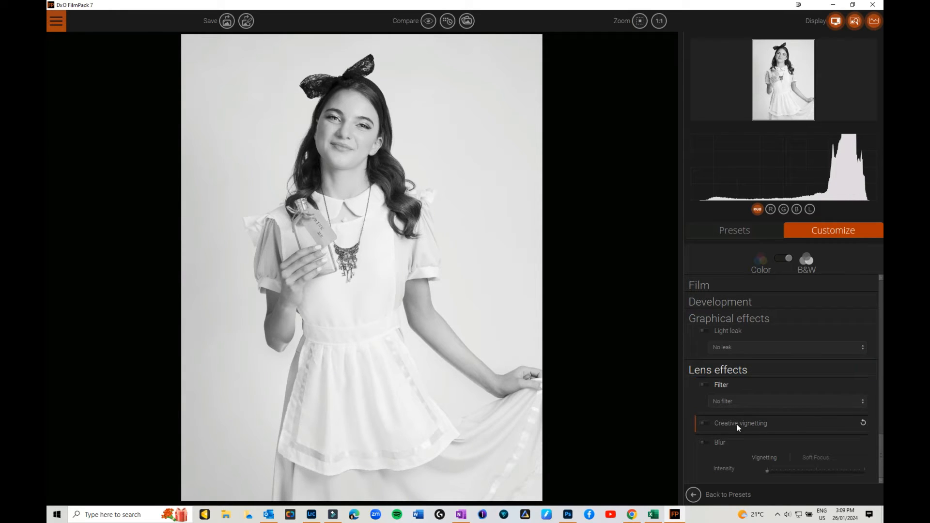
pyautogui.click(740, 423)
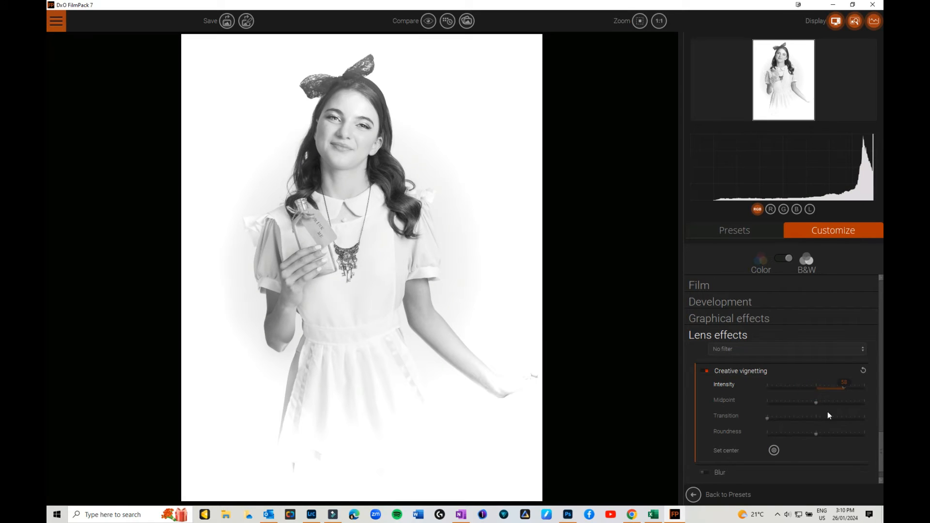
pyautogui.click(774, 450)
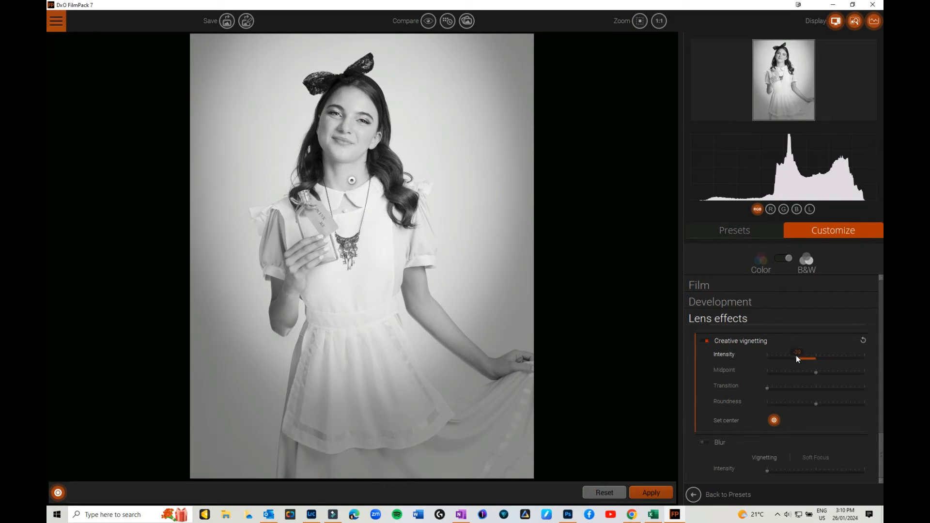
pyautogui.click(863, 340)
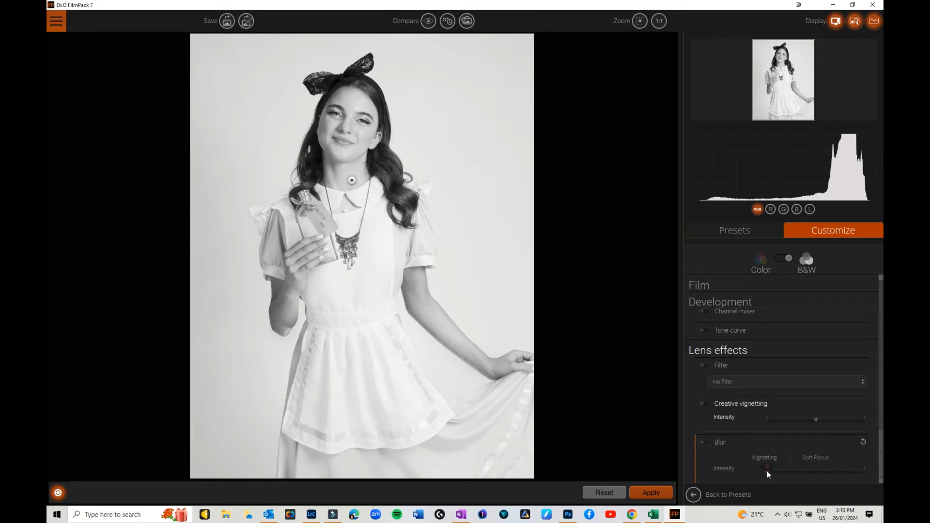
pyautogui.click(705, 441)
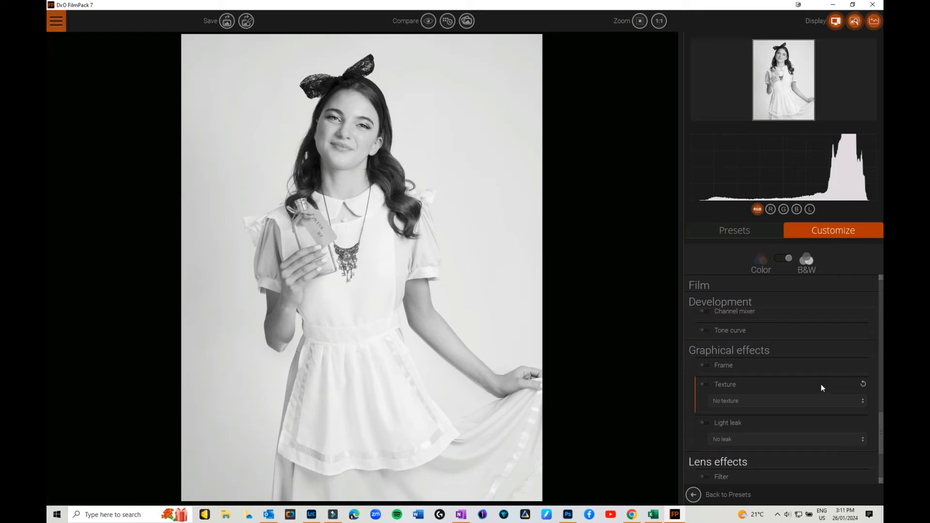
pyautogui.moveTo(863, 251)
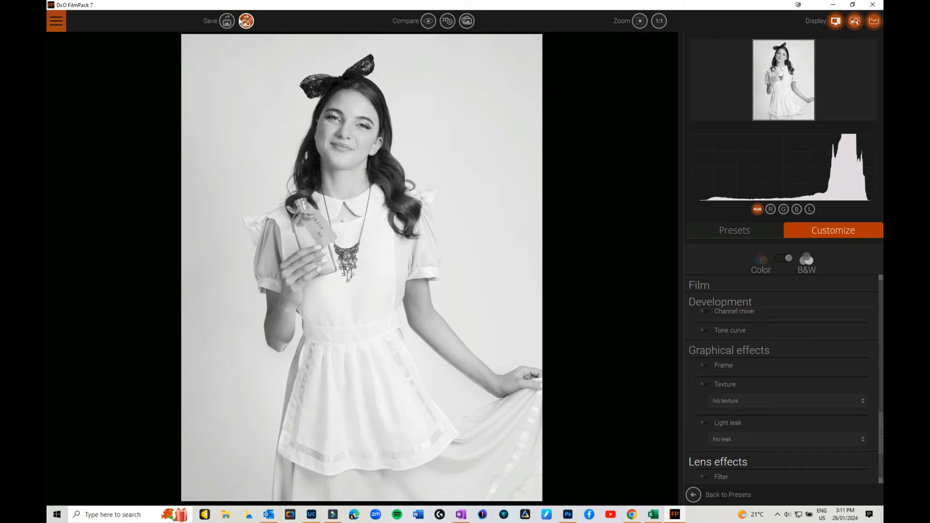
# Save the look as preset 'Alice B&W' by Julie, described 'ALine with Eden'
pyautogui.click(246, 21)
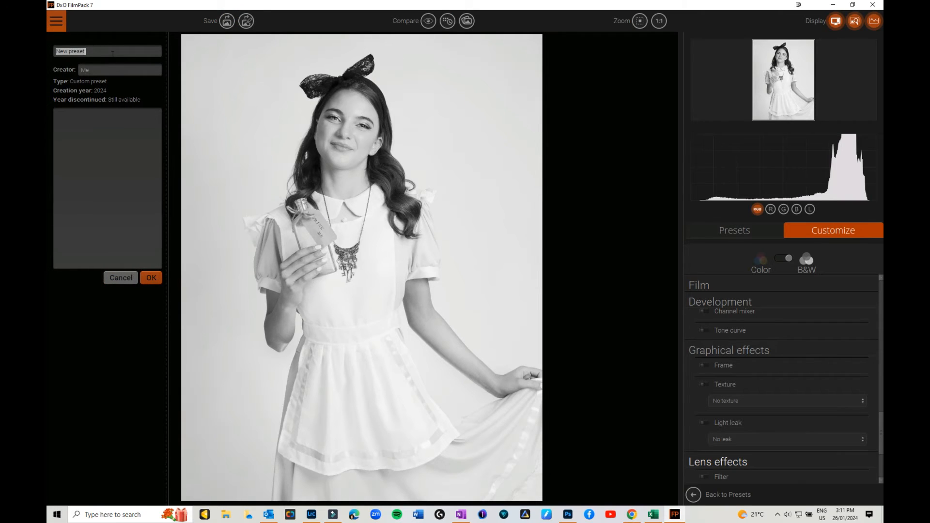
pyautogui.write('Alice')
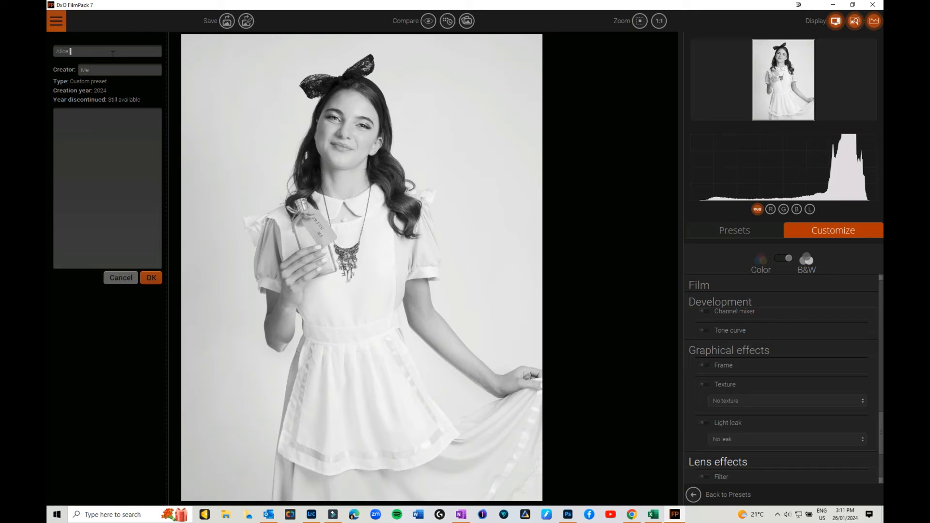
pyautogui.write('B&W')
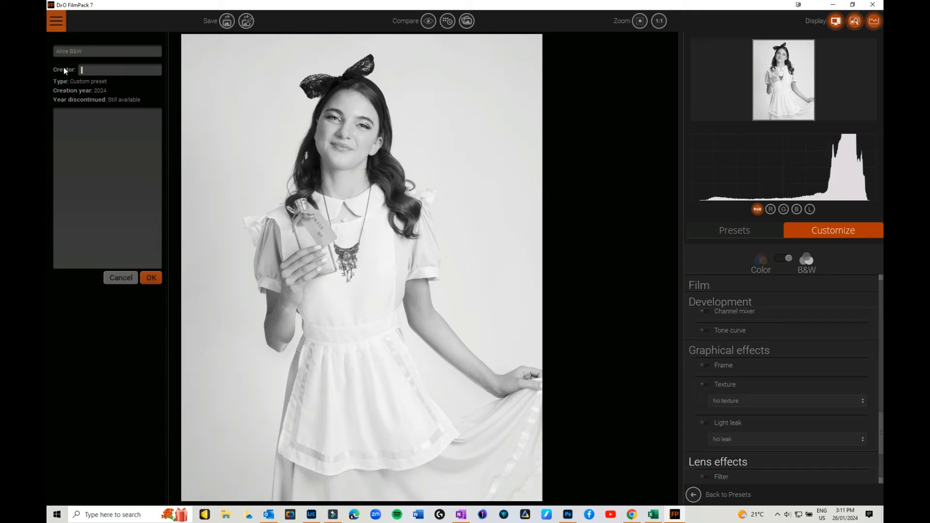
pyautogui.write('Julie')
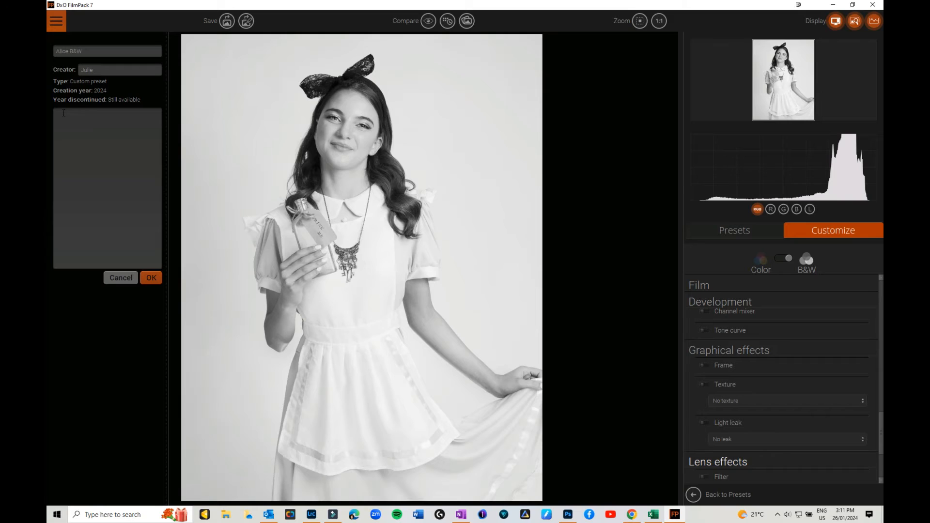
pyautogui.write('ALine w')
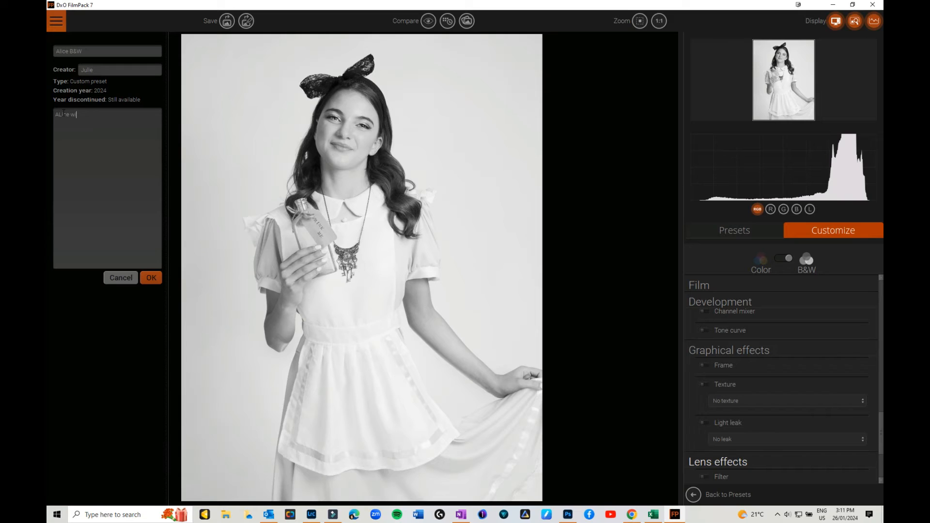
pyautogui.write('ith Eden')
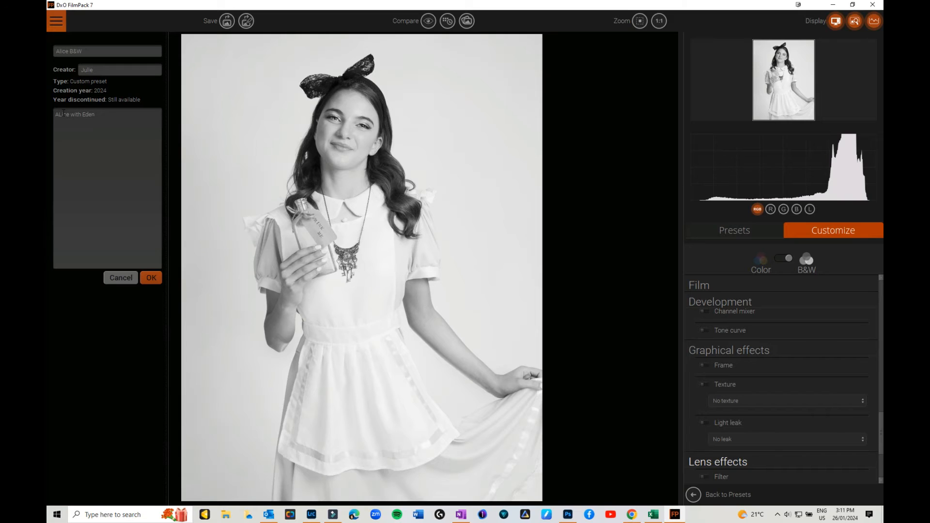
pyautogui.click(151, 277)
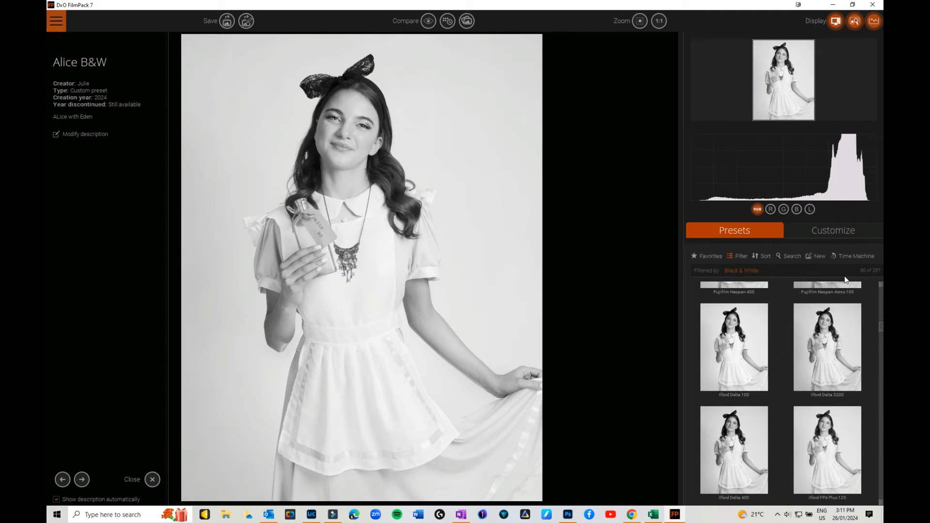
# Switch the portrait back to colour and collapse then re-expand Development settings
pyautogui.click(833, 230)
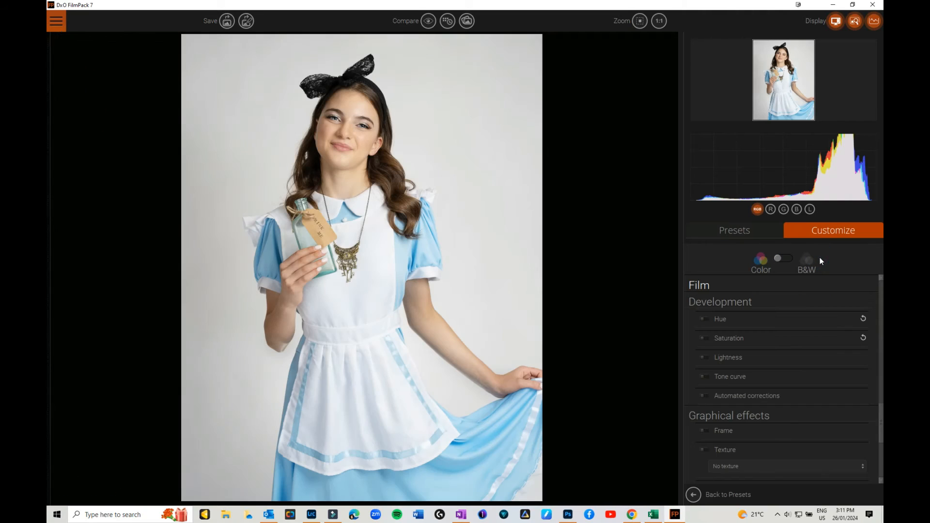
pyautogui.scroll(-3)
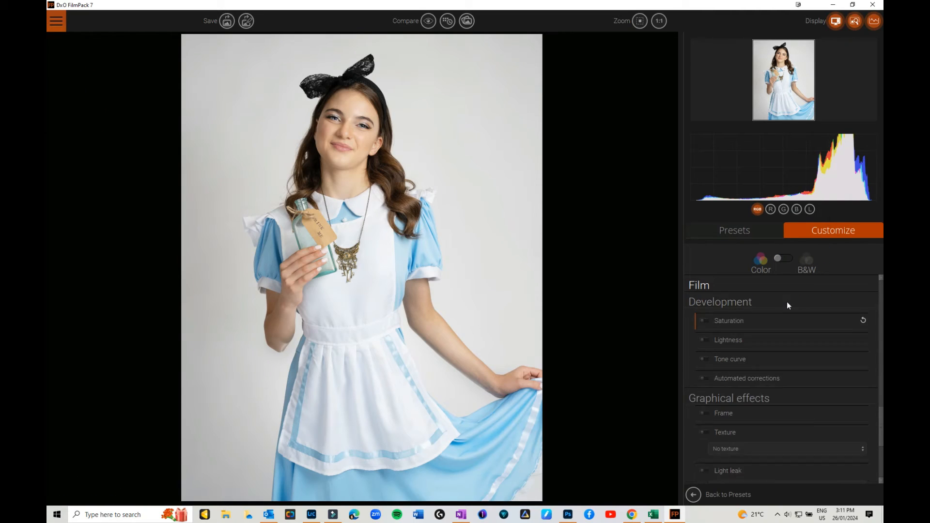
pyautogui.click(719, 301)
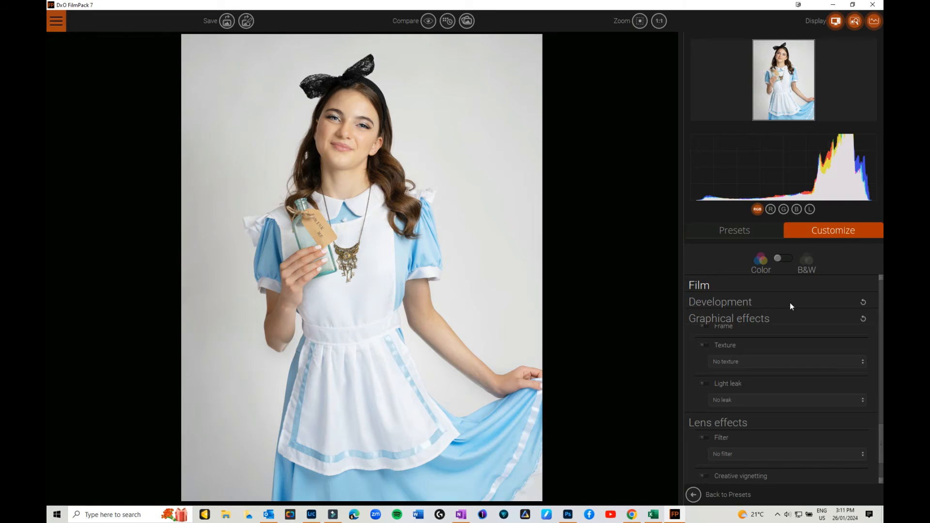
pyautogui.scroll(-3)
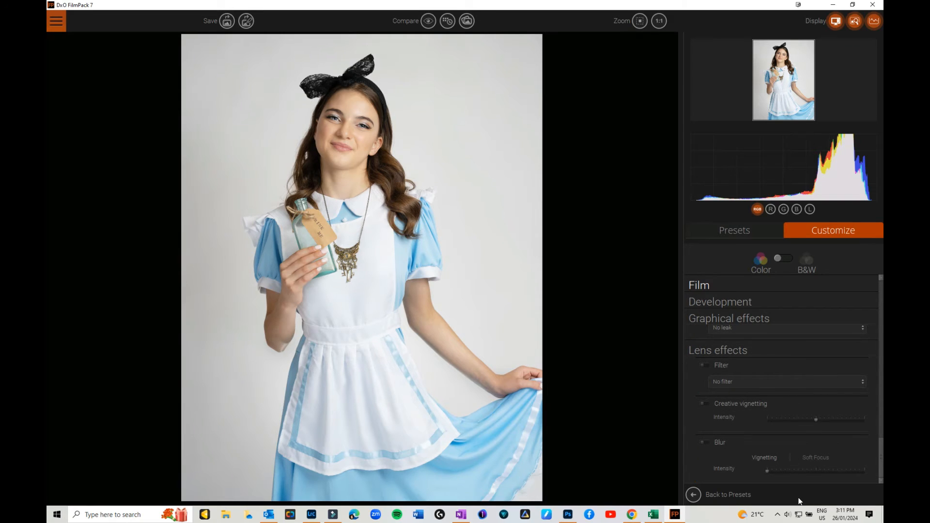
pyautogui.click(719, 301)
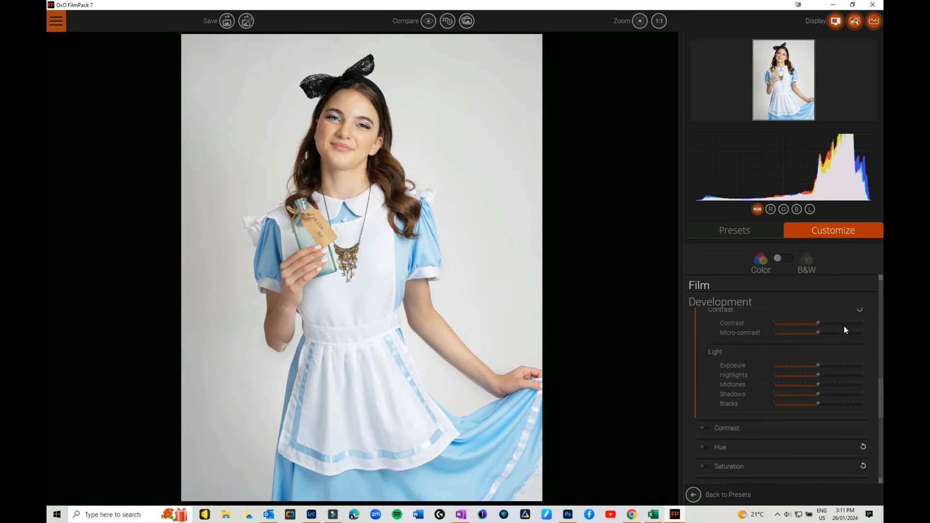
# Return to the preset collection and browse presets by historical era
pyautogui.scroll(3)
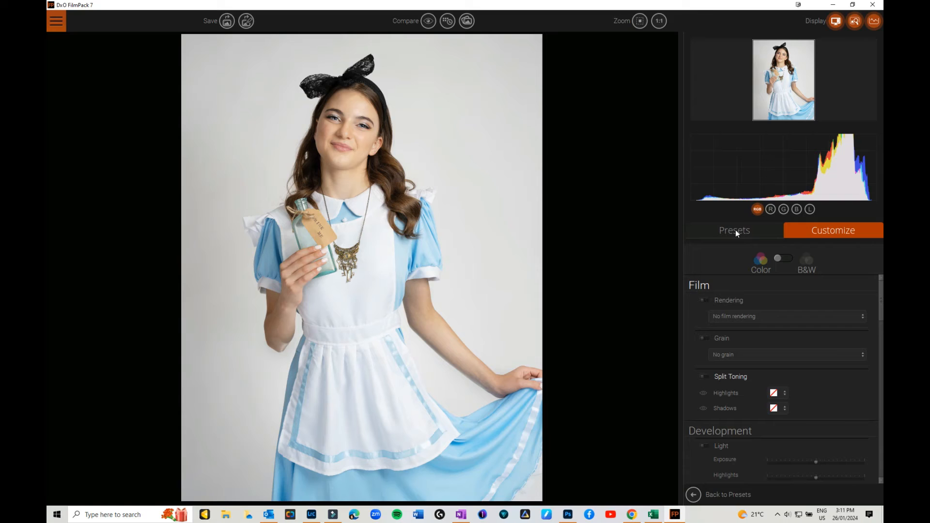
pyautogui.click(734, 230)
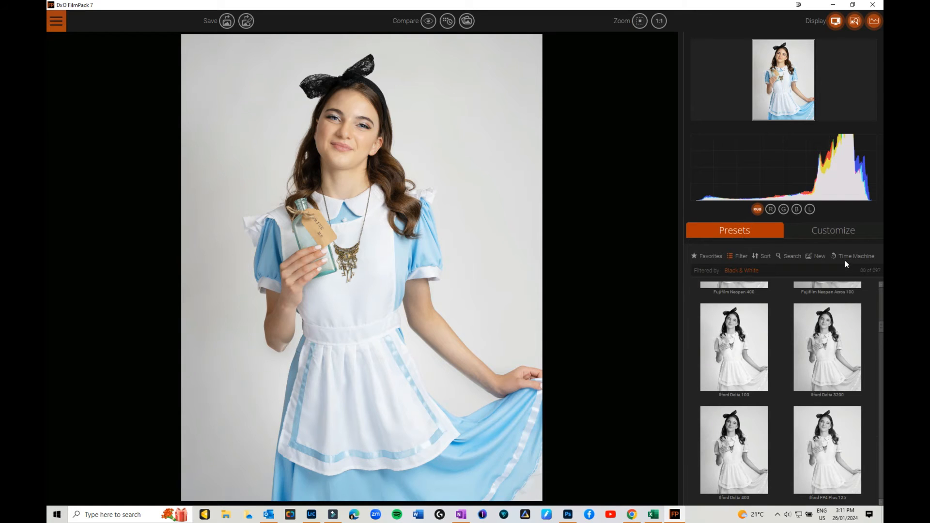
pyautogui.click(855, 255)
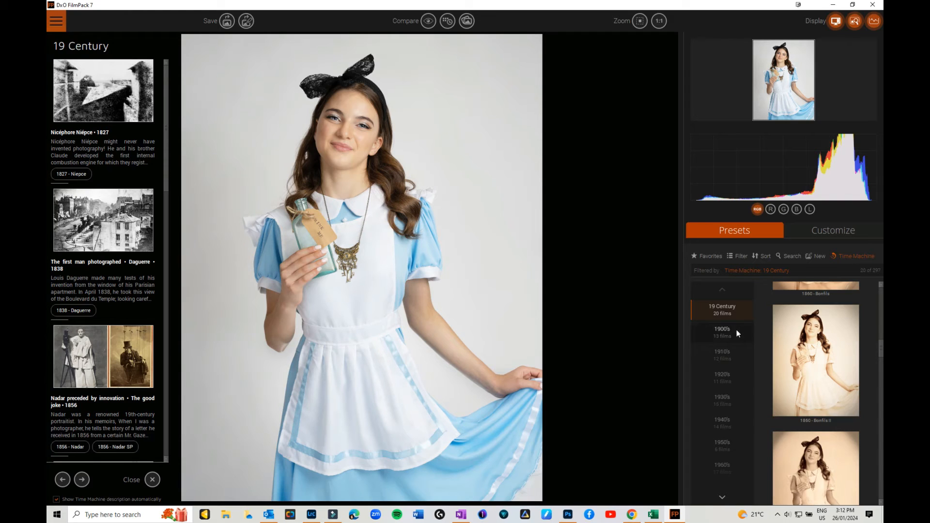
pyautogui.moveTo(724, 313)
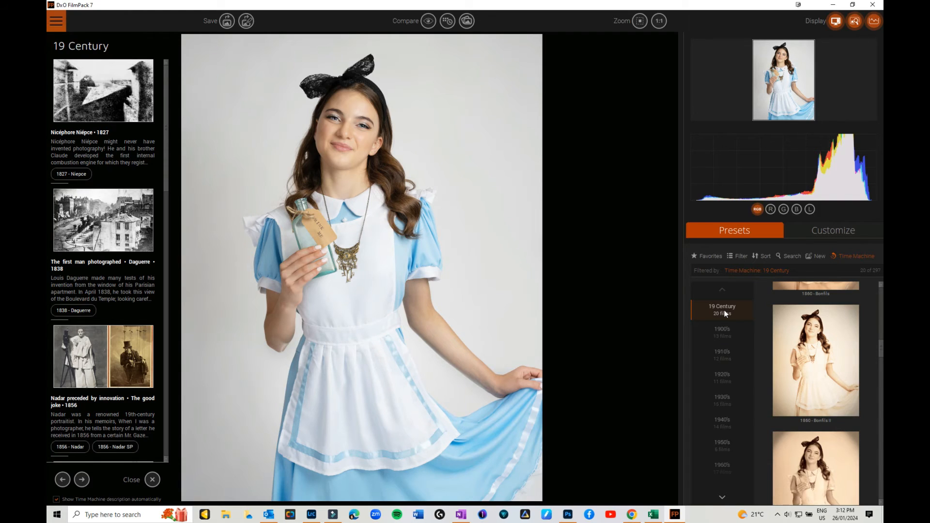
pyautogui.moveTo(727, 314)
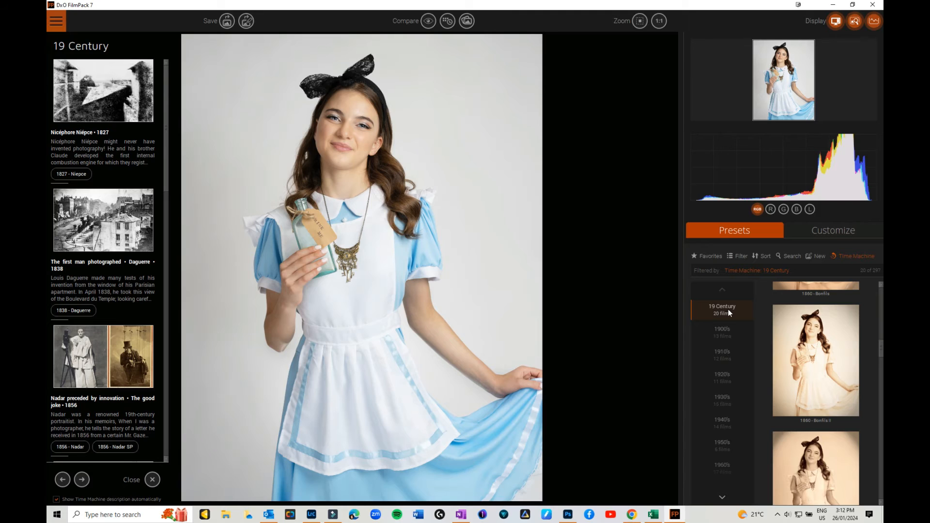
pyautogui.moveTo(762, 321)
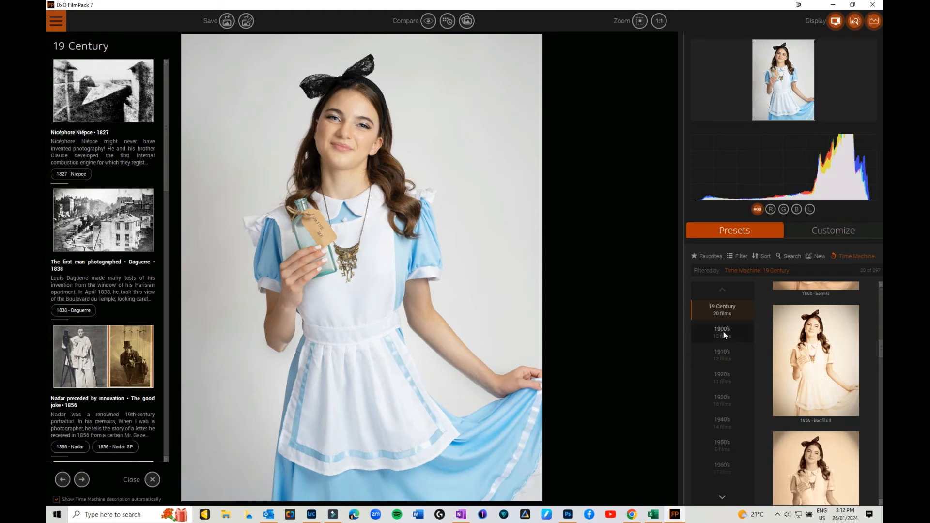
# Select the 1900's era to list its historical photos and film presets
pyautogui.click(722, 332)
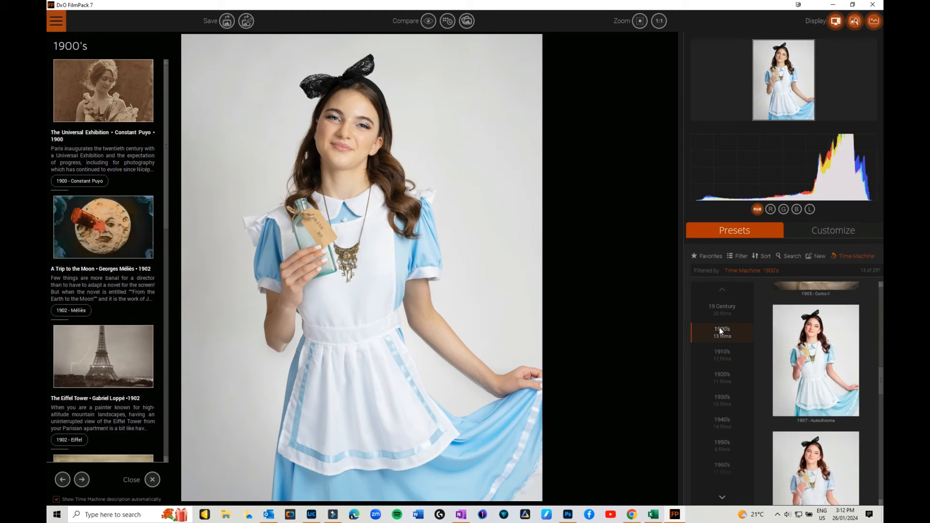
# Browse the 1910's Time Machine stories, then apply the 1910 - NYC aged-print preset
pyautogui.click(722, 354)
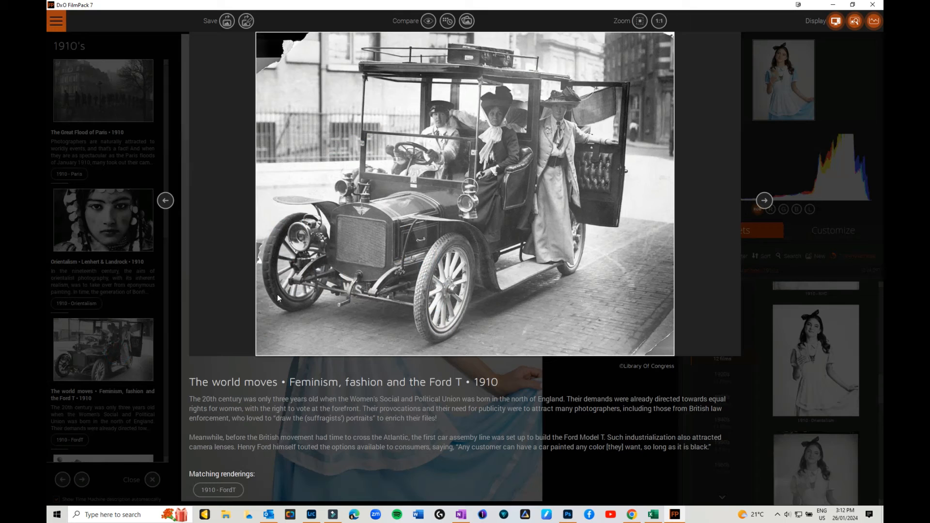
pyautogui.moveTo(380, 268)
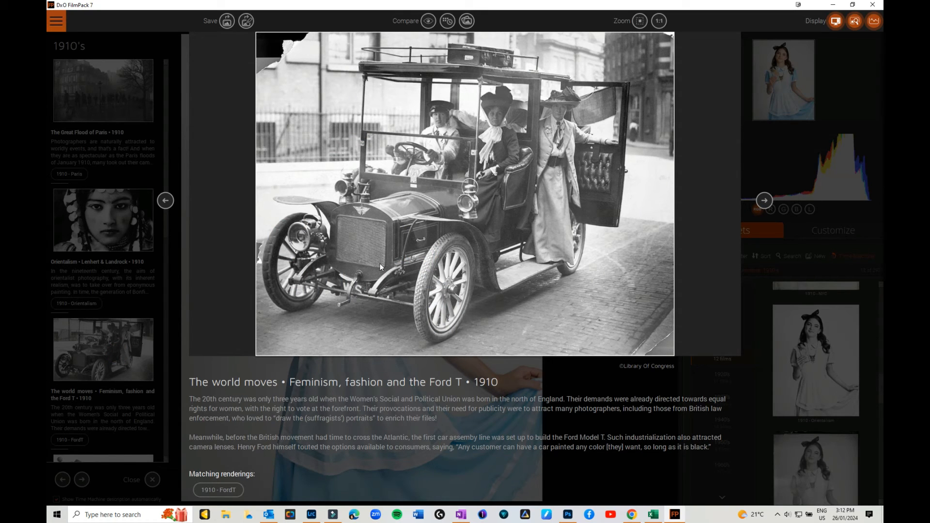
pyautogui.moveTo(165, 159)
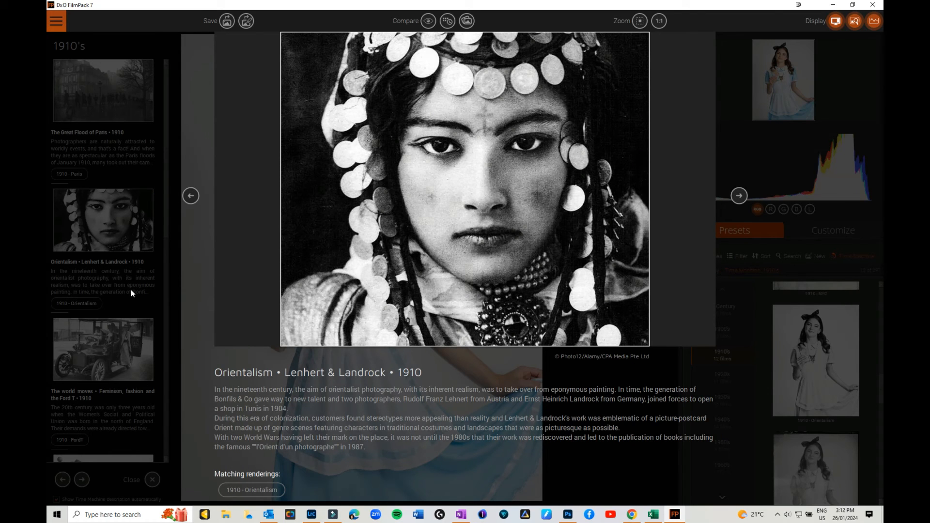
pyautogui.click(151, 479)
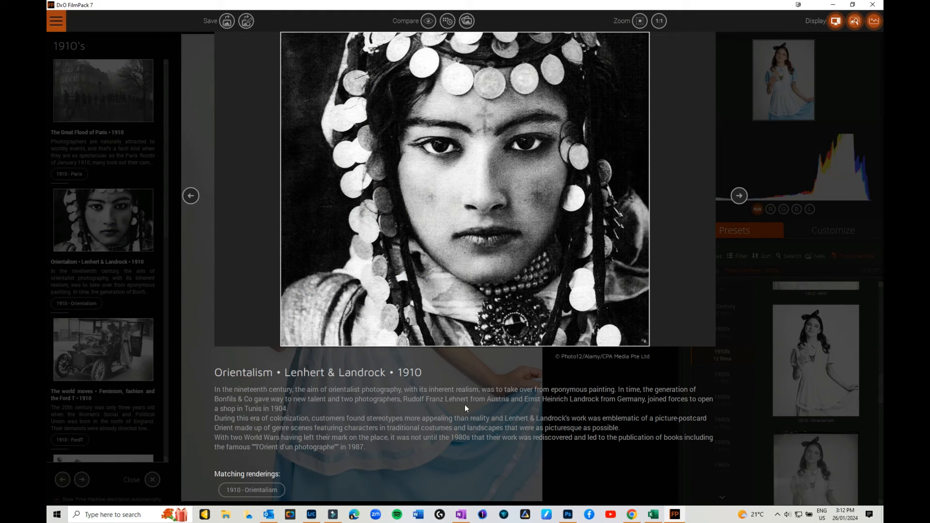
pyautogui.moveTo(581, 190)
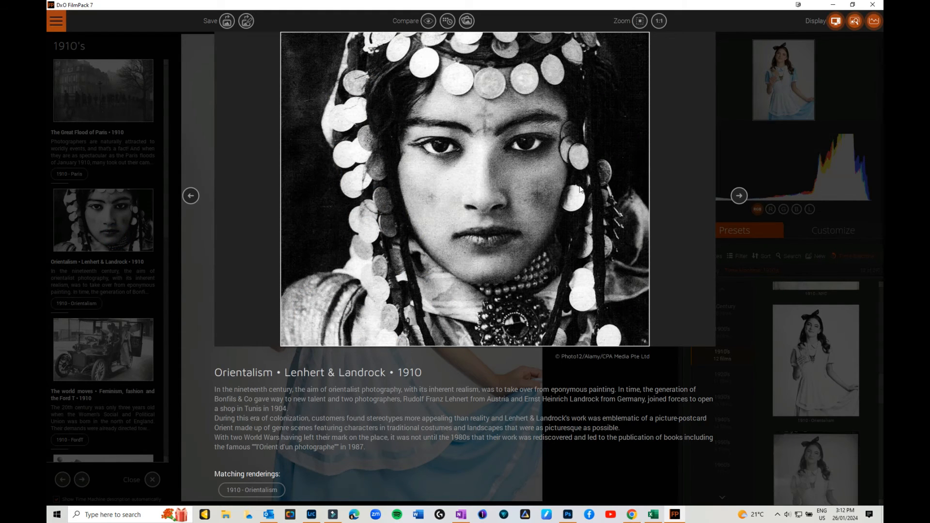
pyautogui.click(738, 196)
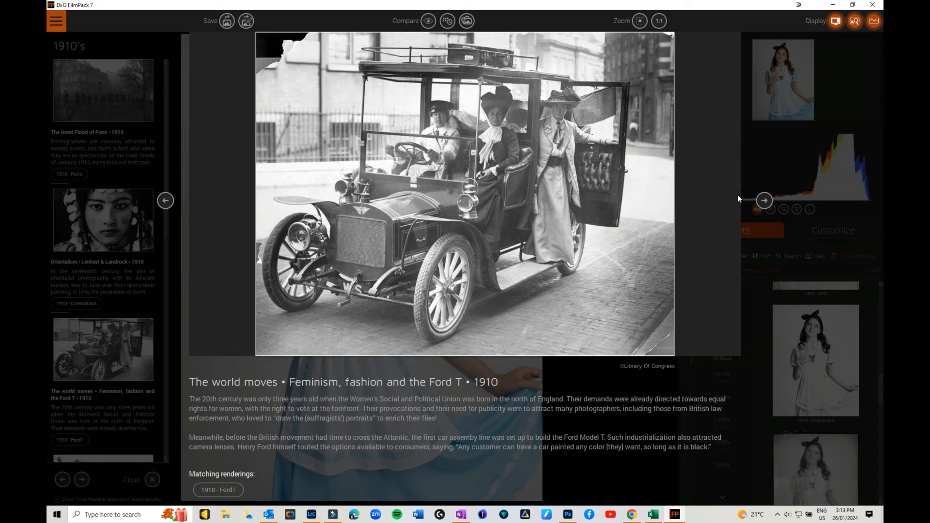
pyautogui.click(764, 200)
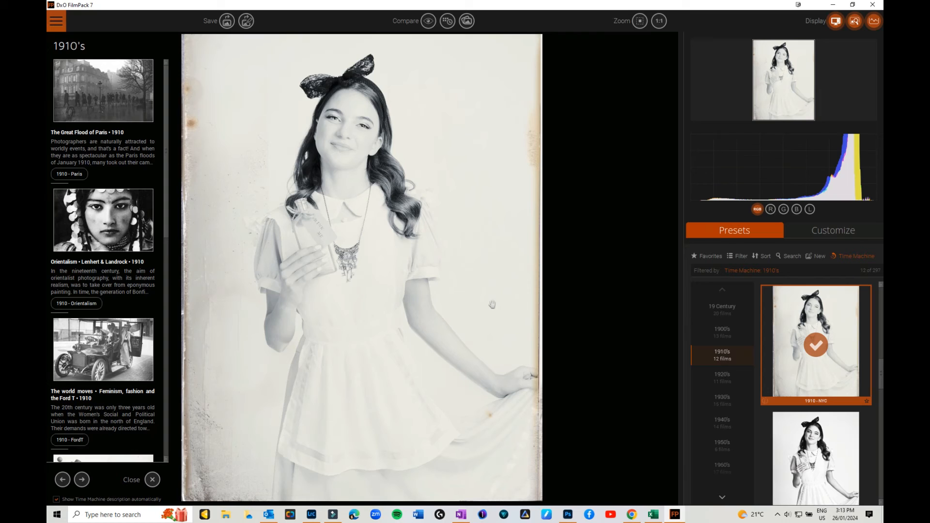
# Scroll through the 1910's stories, then switch the Time Machine era to the 1940's
pyautogui.scroll(-3)
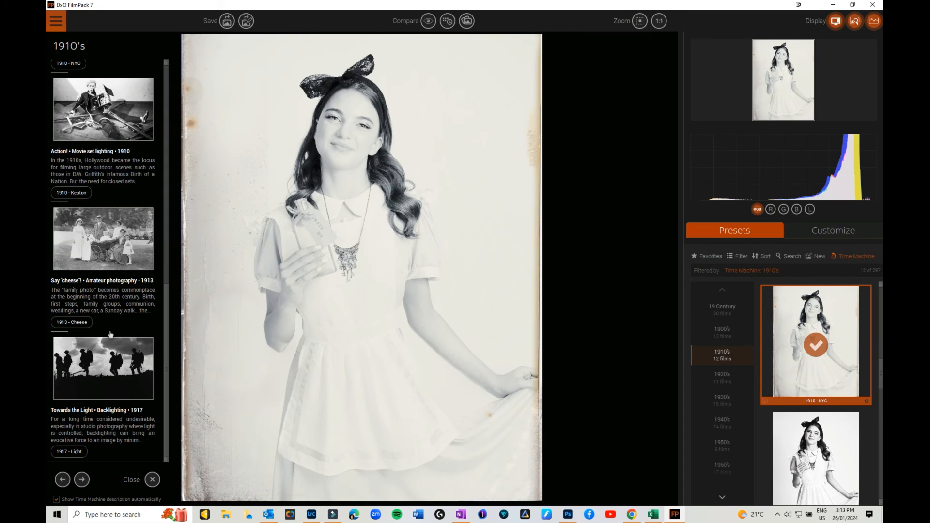
pyautogui.scroll(3)
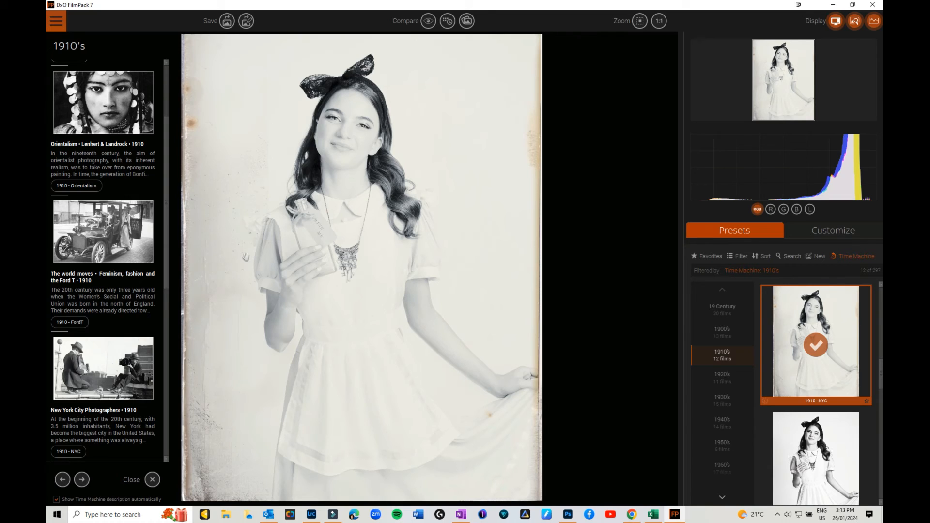
pyautogui.moveTo(844, 273)
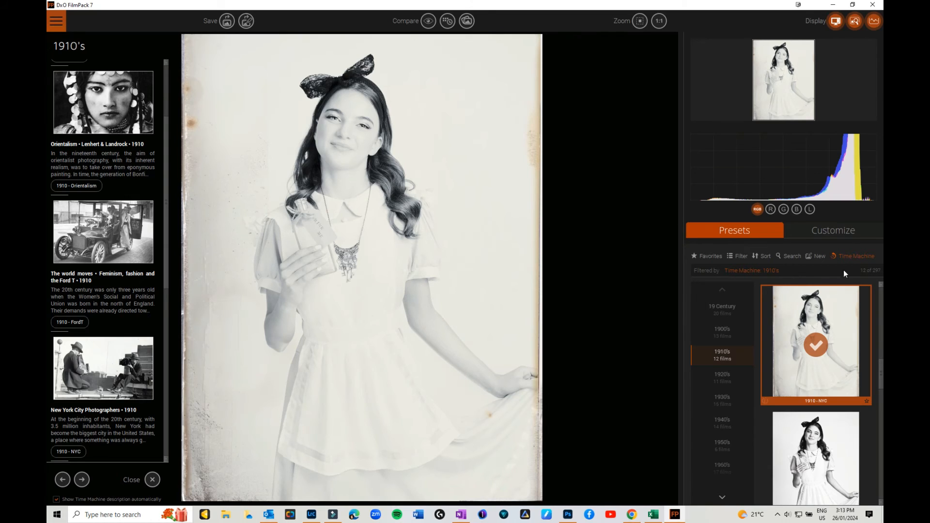
pyautogui.moveTo(723, 425)
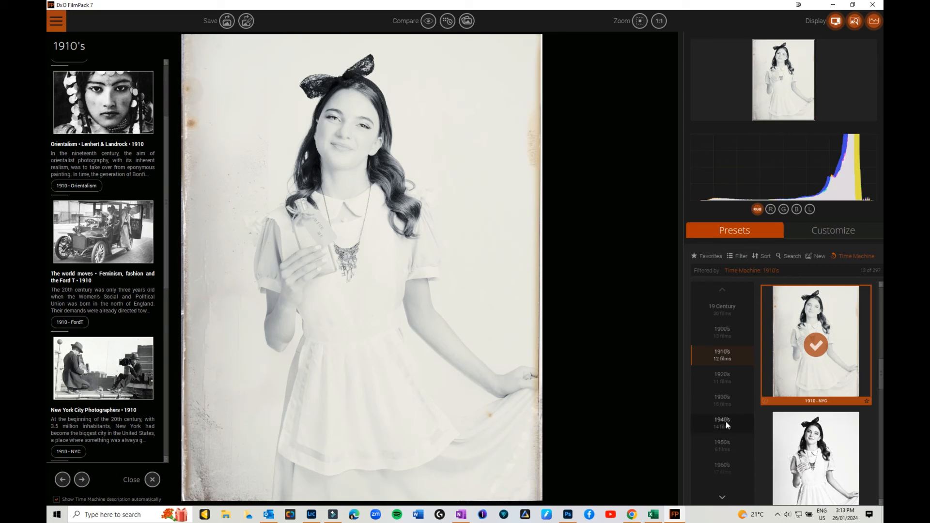
pyautogui.click(722, 422)
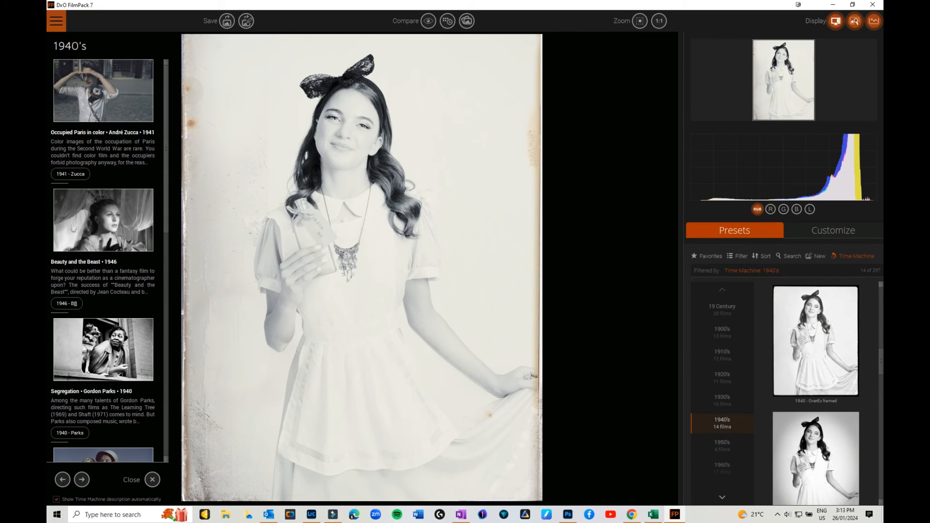
# Try the 1946 Beauty and the Beast, Cappuccino and other 1940s renderings on the portrait
pyautogui.click(103, 219)
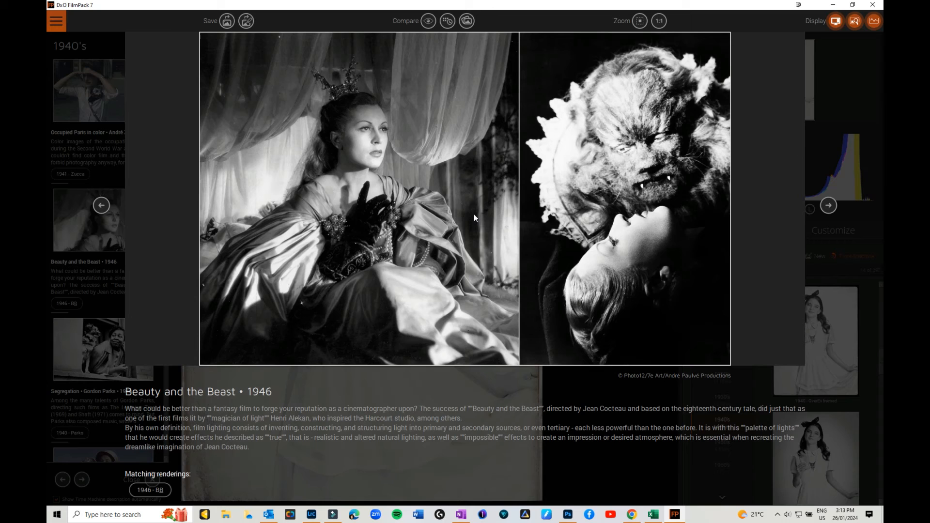
pyautogui.moveTo(149, 489)
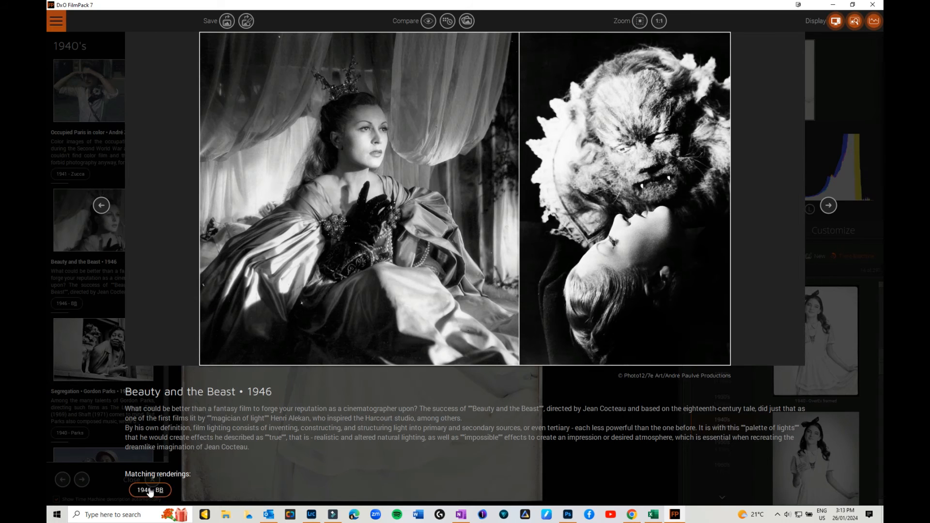
pyautogui.click(150, 490)
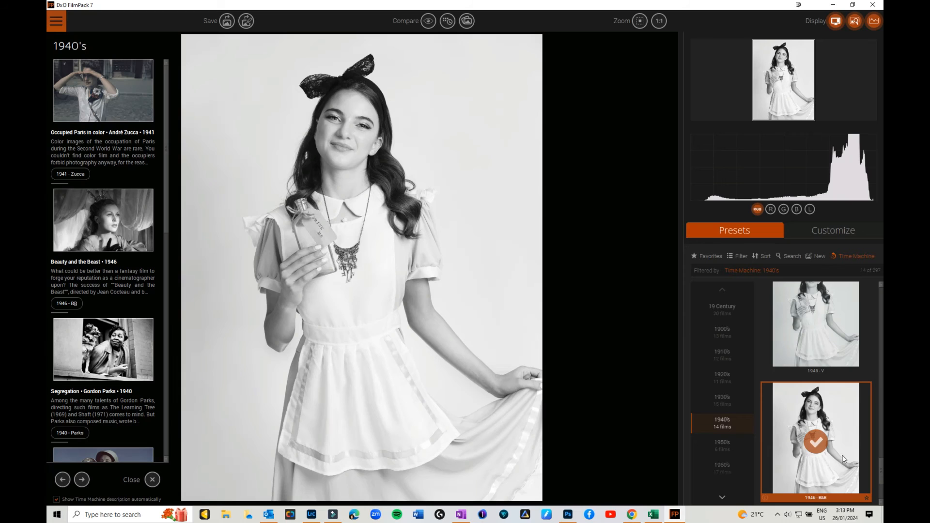
pyautogui.click(815, 438)
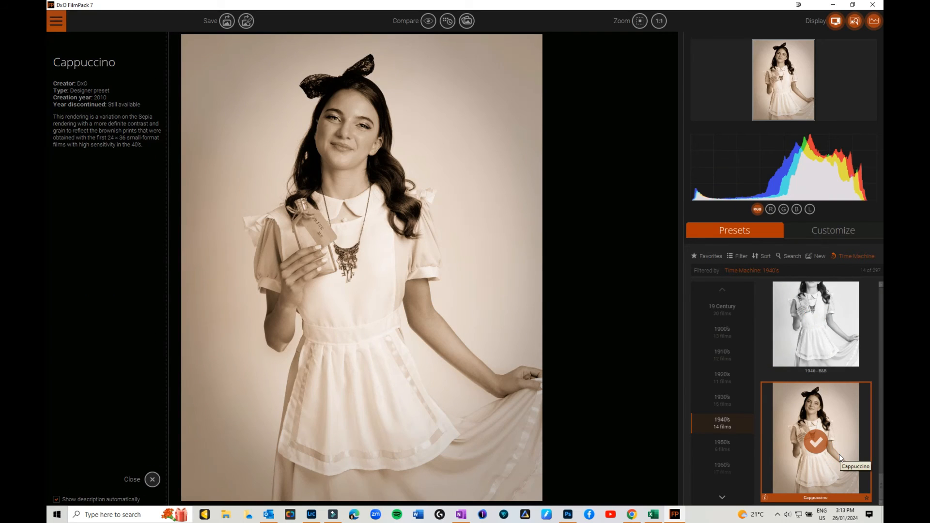
pyautogui.click(815, 324)
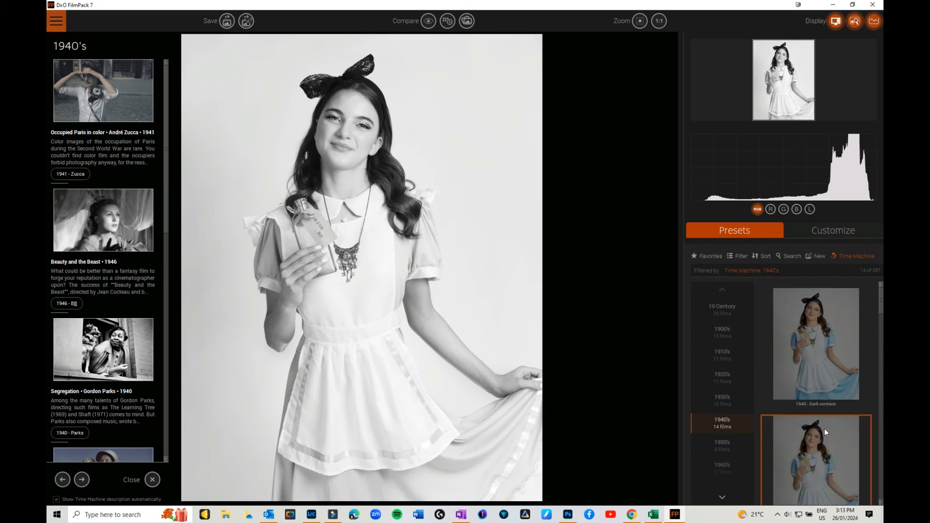
# Reapply the 1946 Beauty and the Beast rendering and show its customization settings
pyautogui.scroll(-3)
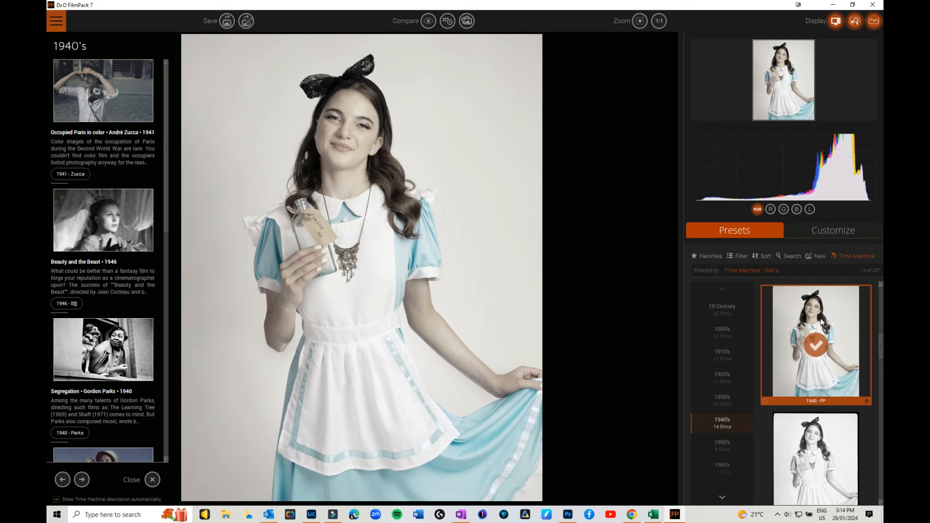
pyautogui.moveTo(821, 471)
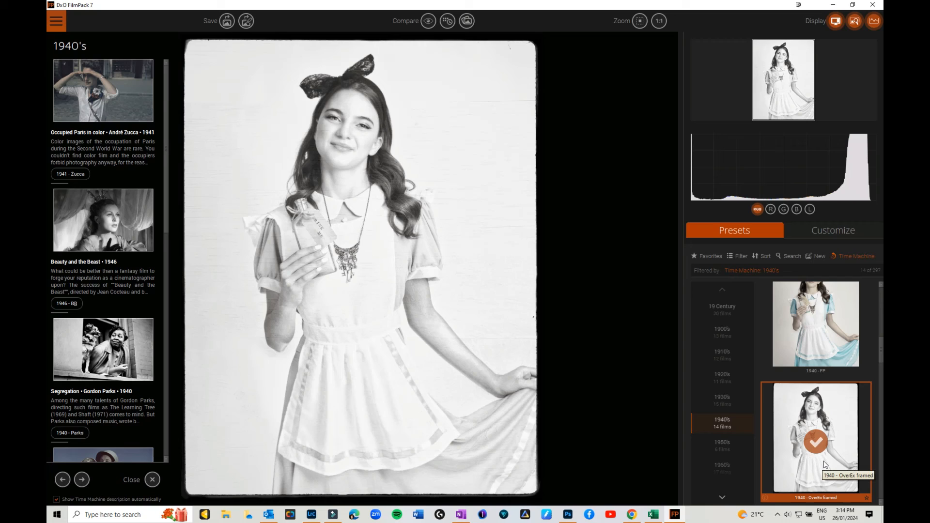
pyautogui.moveTo(845, 418)
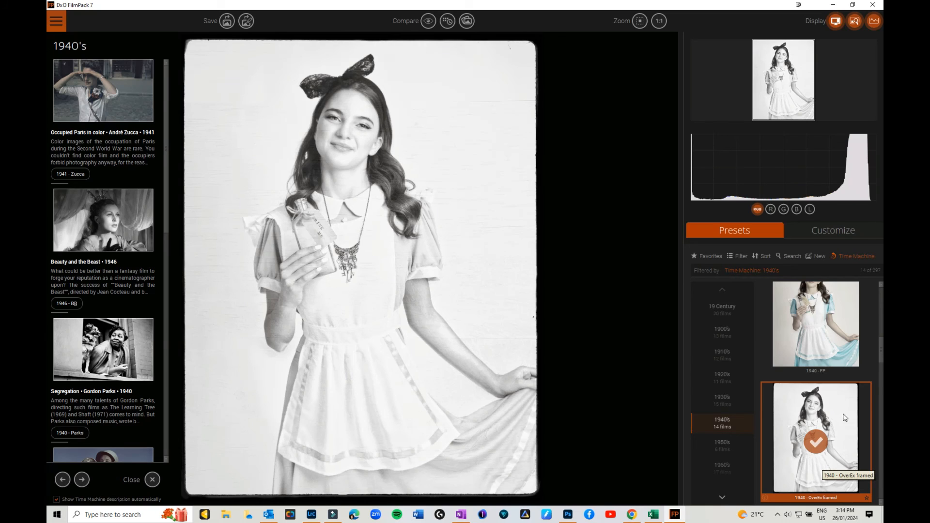
pyautogui.scroll(-3)
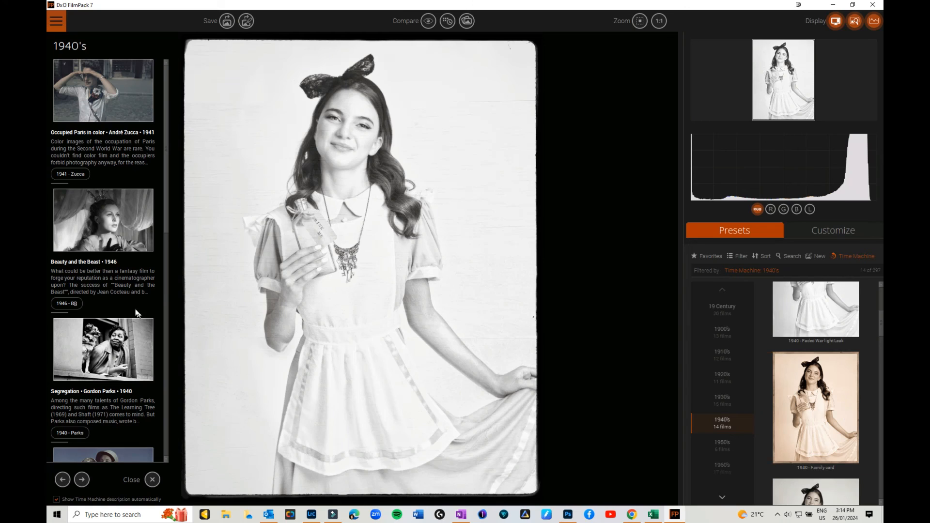
pyautogui.click(103, 219)
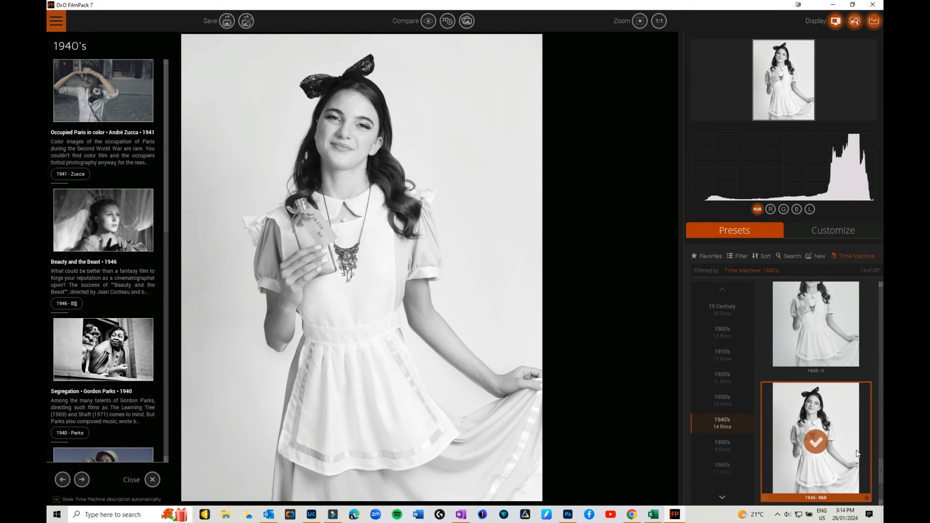
pyautogui.click(832, 230)
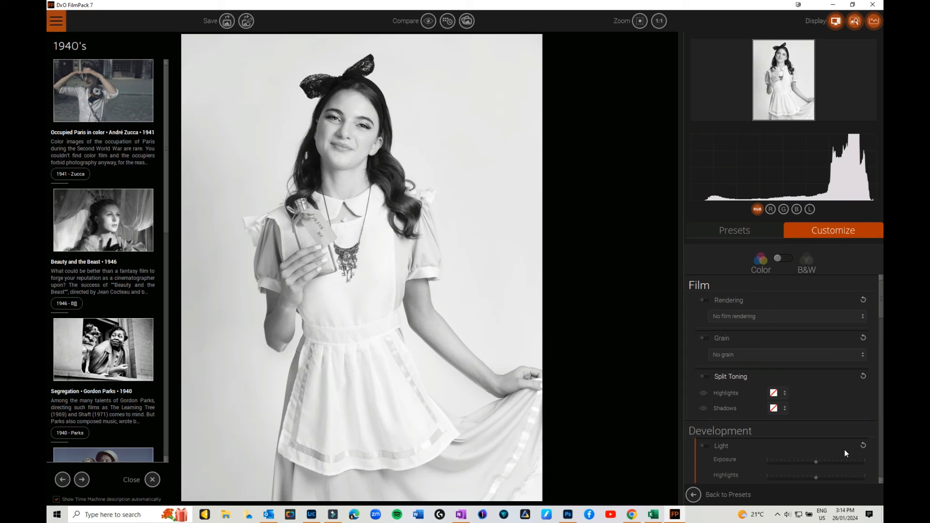
pyautogui.moveTo(827, 449)
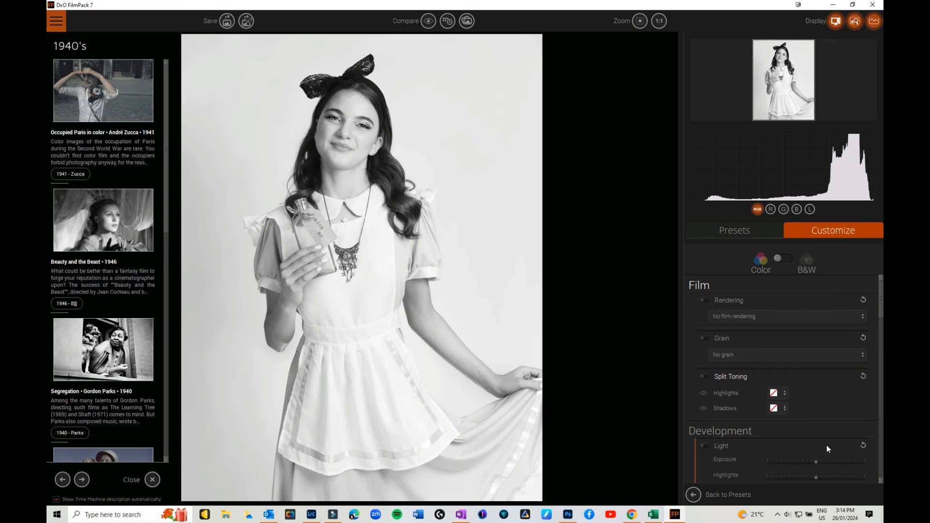
# Scroll the era list to show the 2010 - 2020 films, then leave Time Machine browsing
pyautogui.scroll(-3)
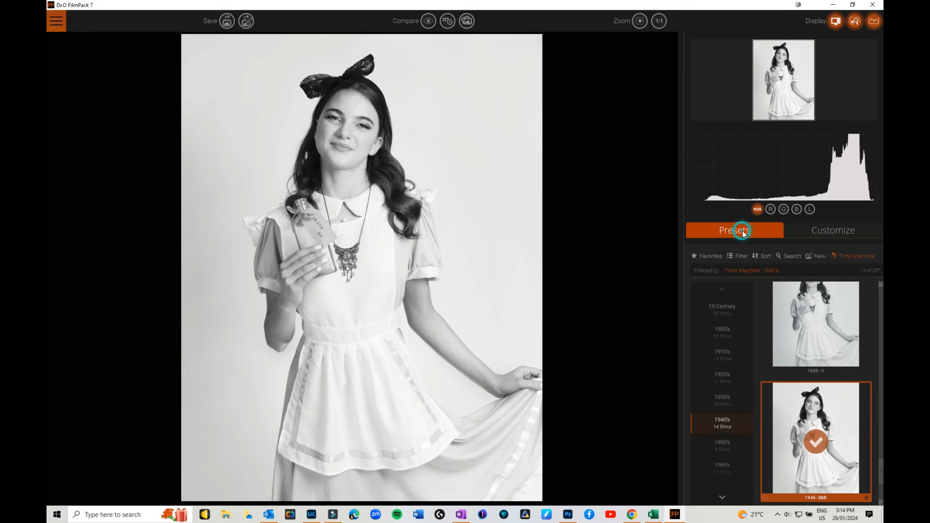
pyautogui.scroll(-3)
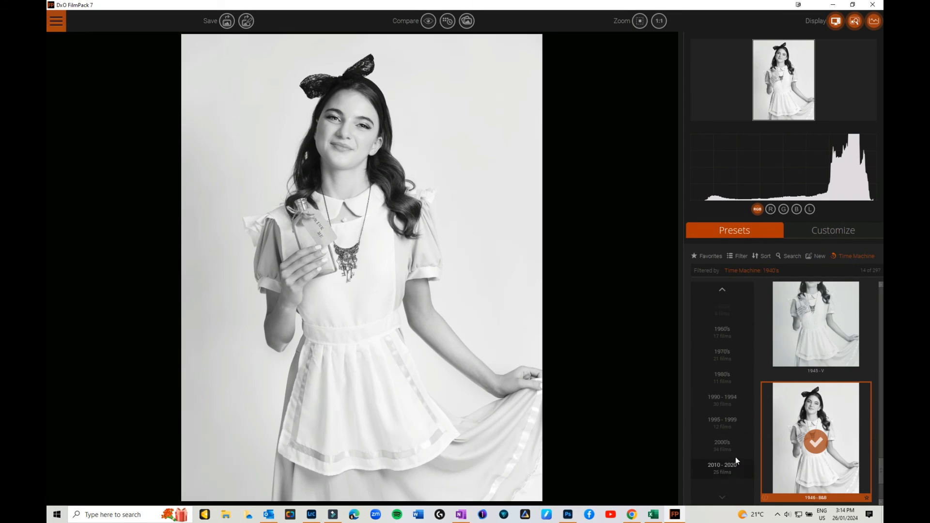
pyautogui.click(721, 468)
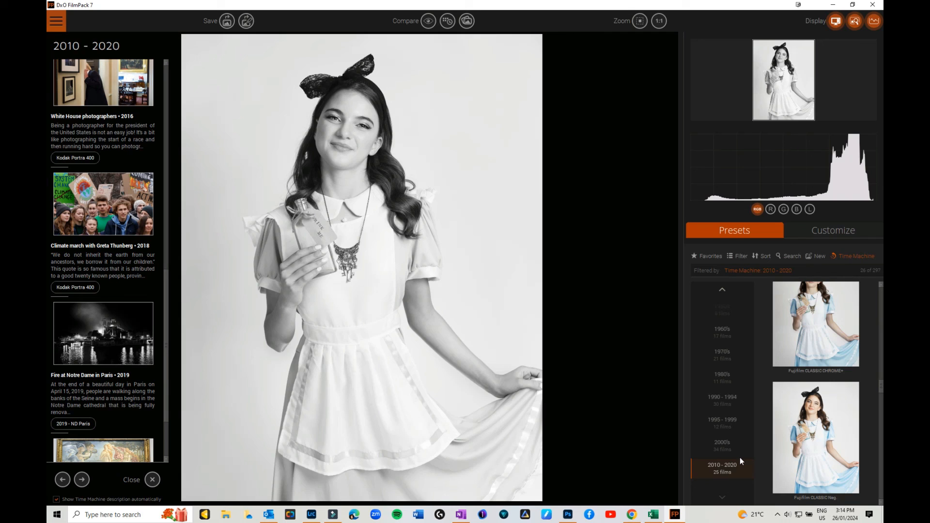
pyautogui.moveTo(739, 441)
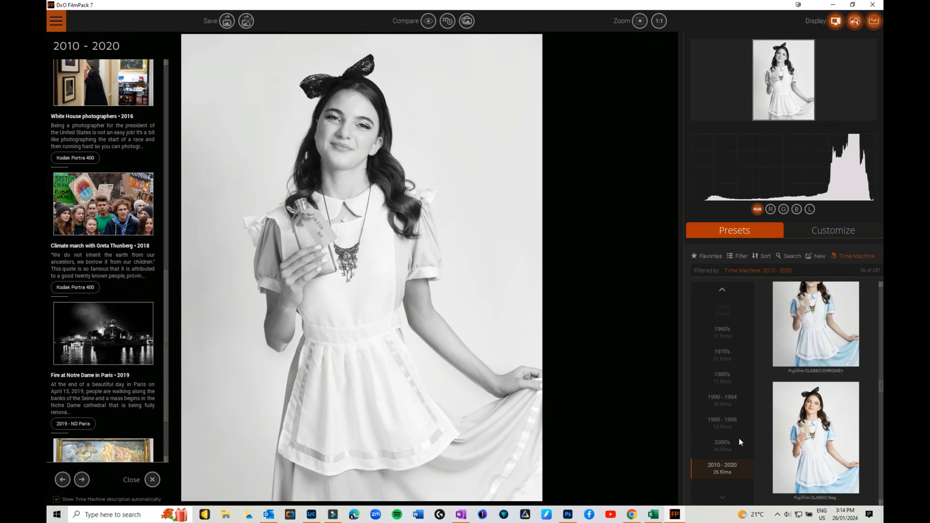
pyautogui.click(740, 256)
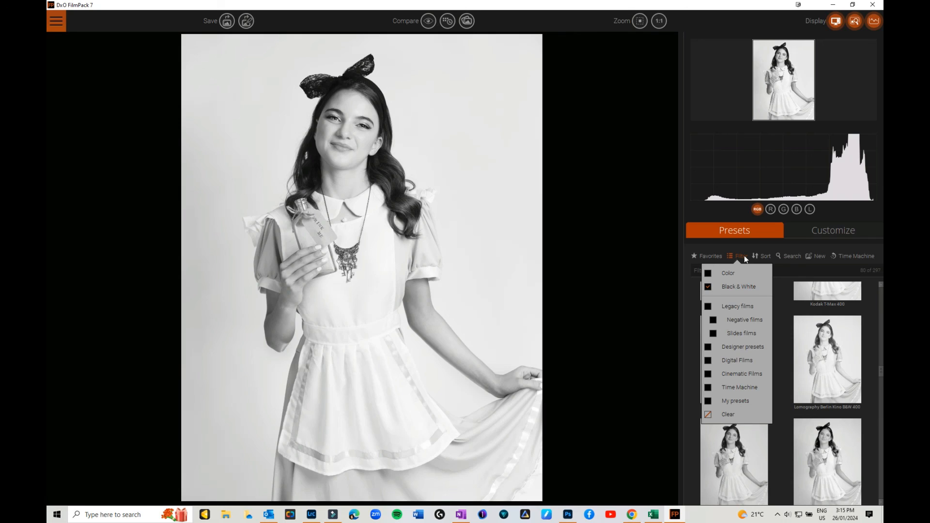
pyautogui.moveTo(698, 236)
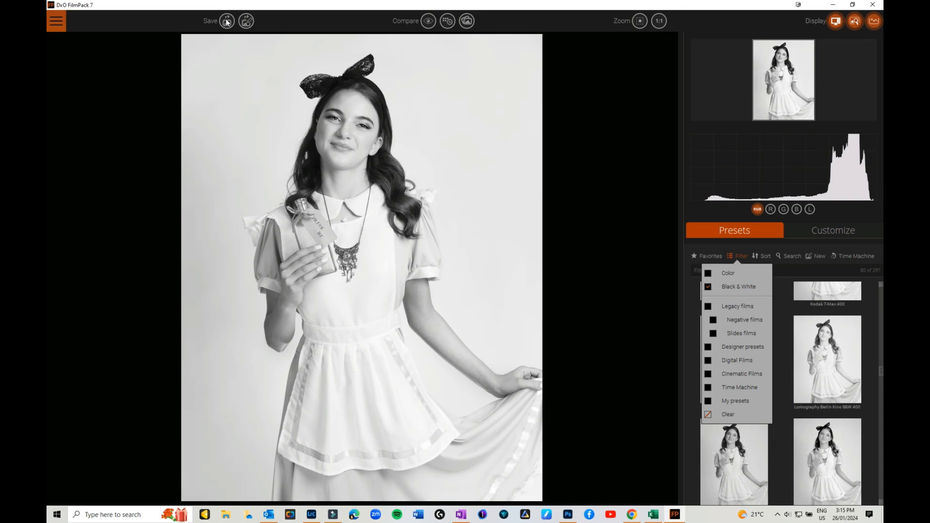
# Save the black-and-white portrait from FilmPack and return to Photoshop
pyautogui.click(738, 286)
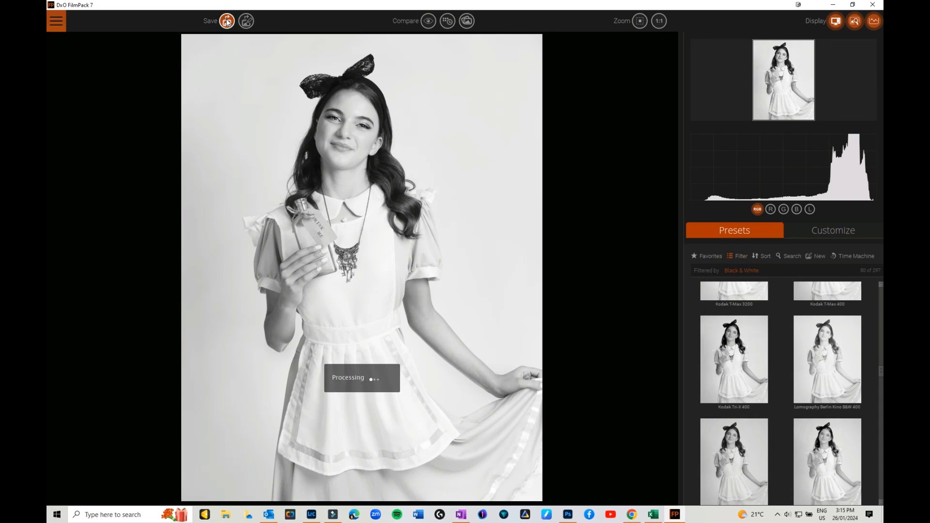
pyautogui.click(227, 21)
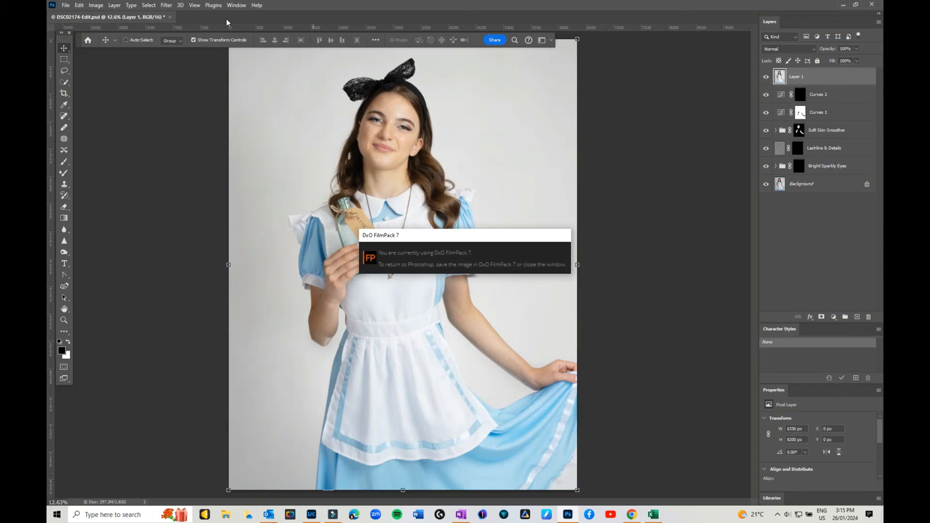